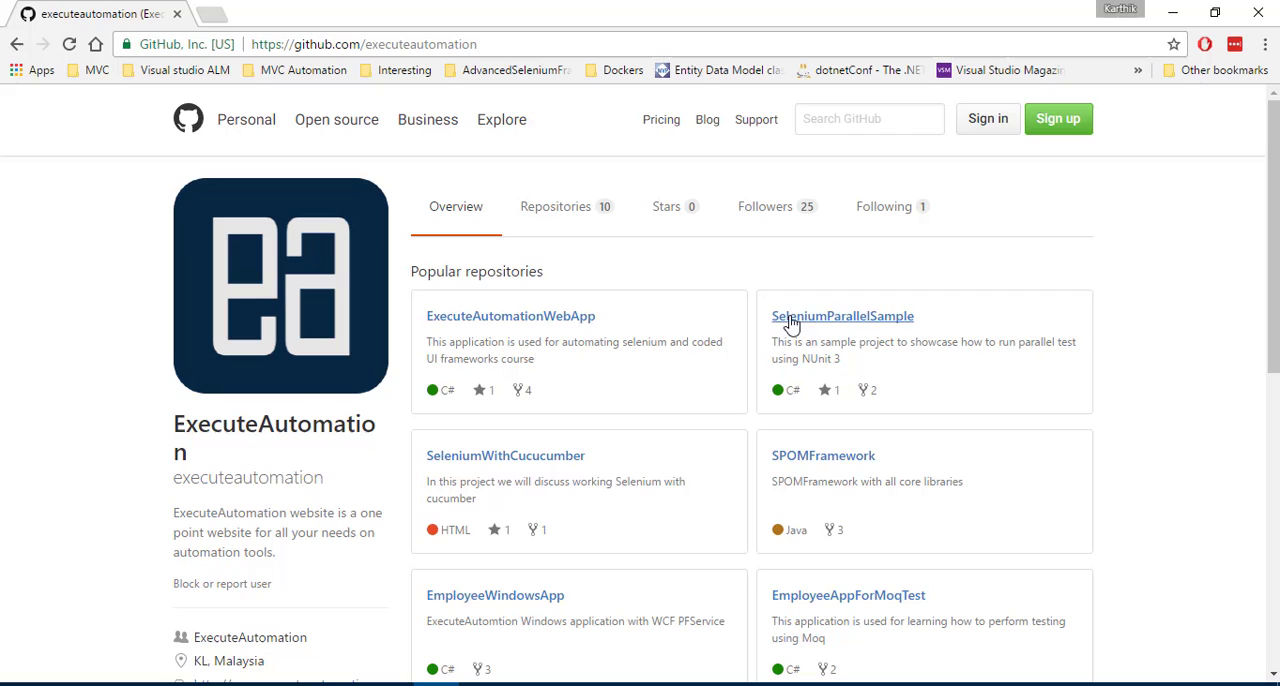
mouse_move(844, 316)
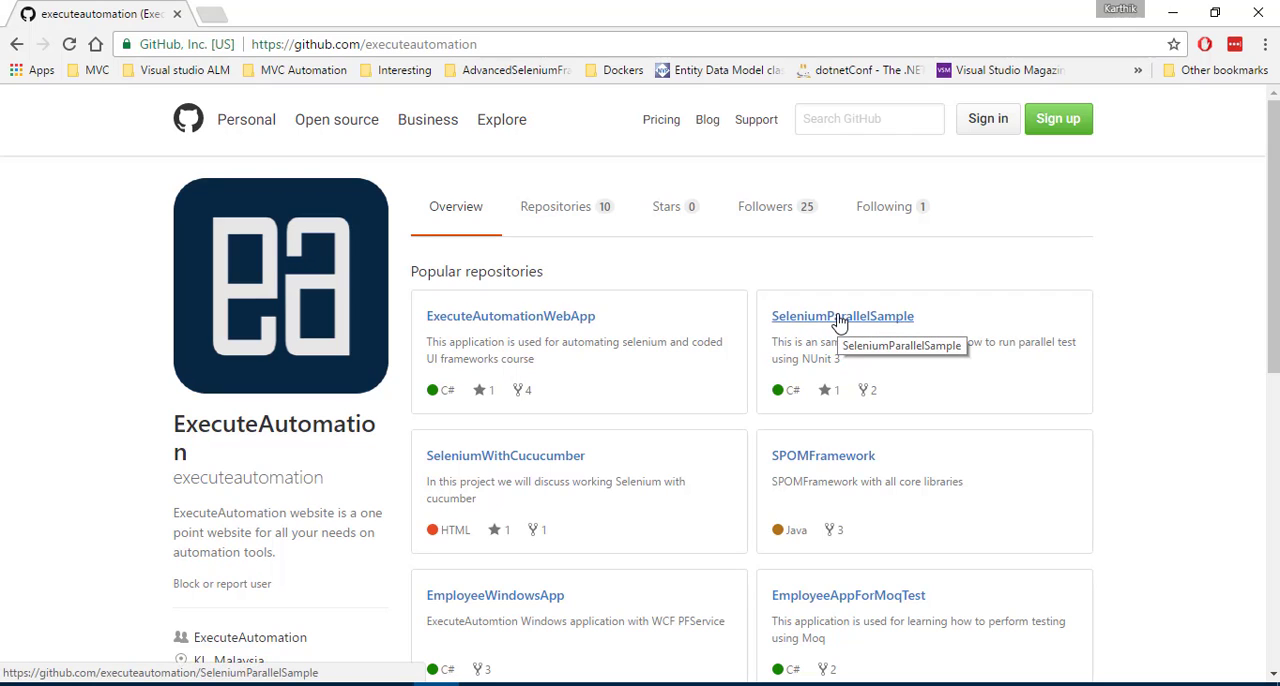
mouse_move(888, 320)
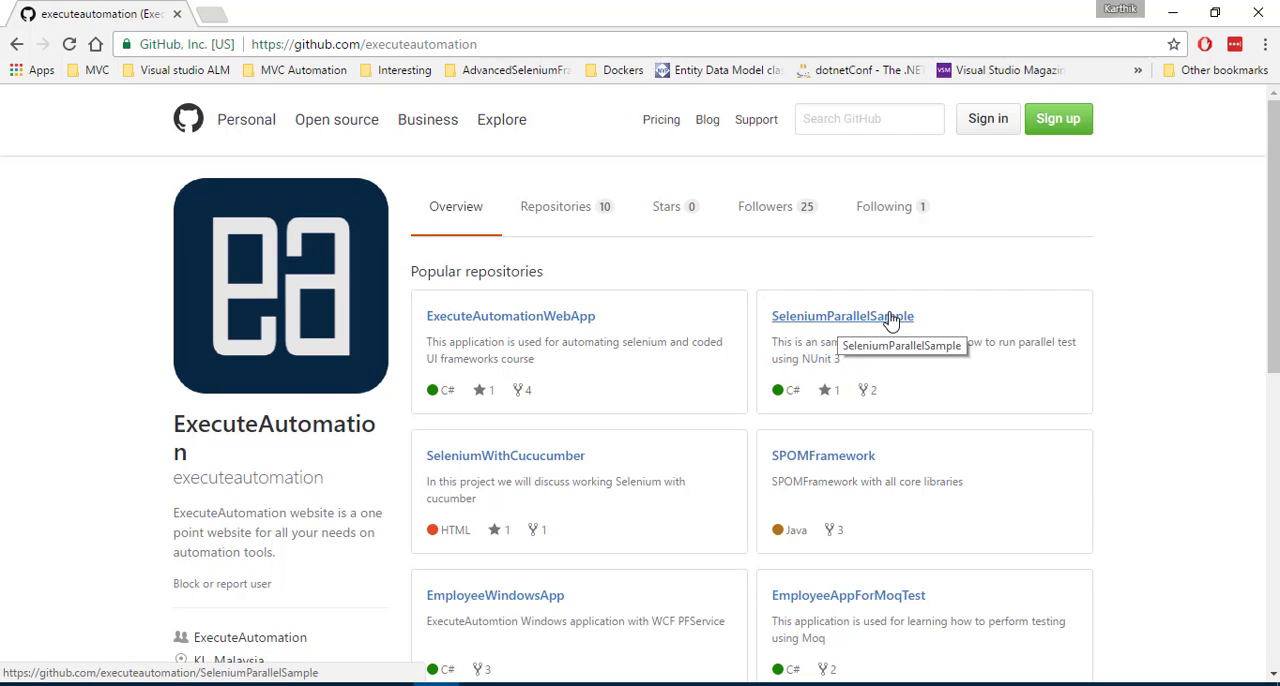
- Open the SeleniumParallelSample repository on GitHub, then switch to the Visual Studio solution
click(842, 316)
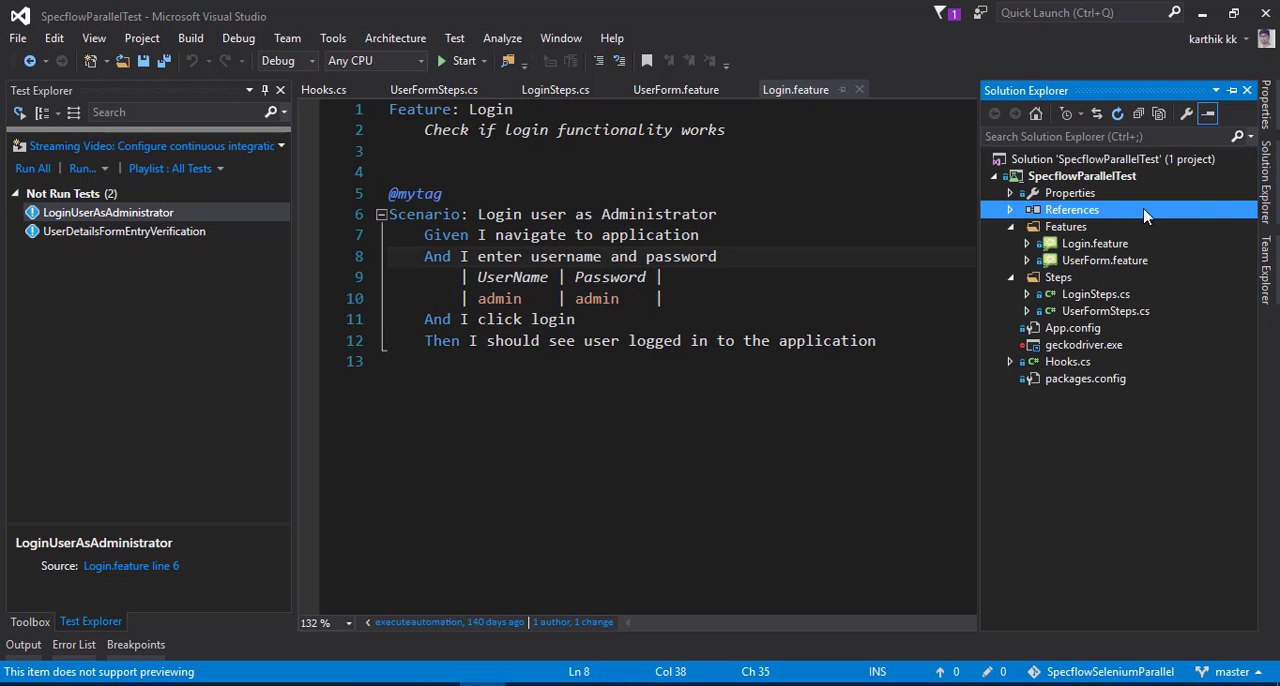
- Update the project's NUnit NuGet package from 3.4.1 to the latest stable 3.6.0
right_click(1072, 208)
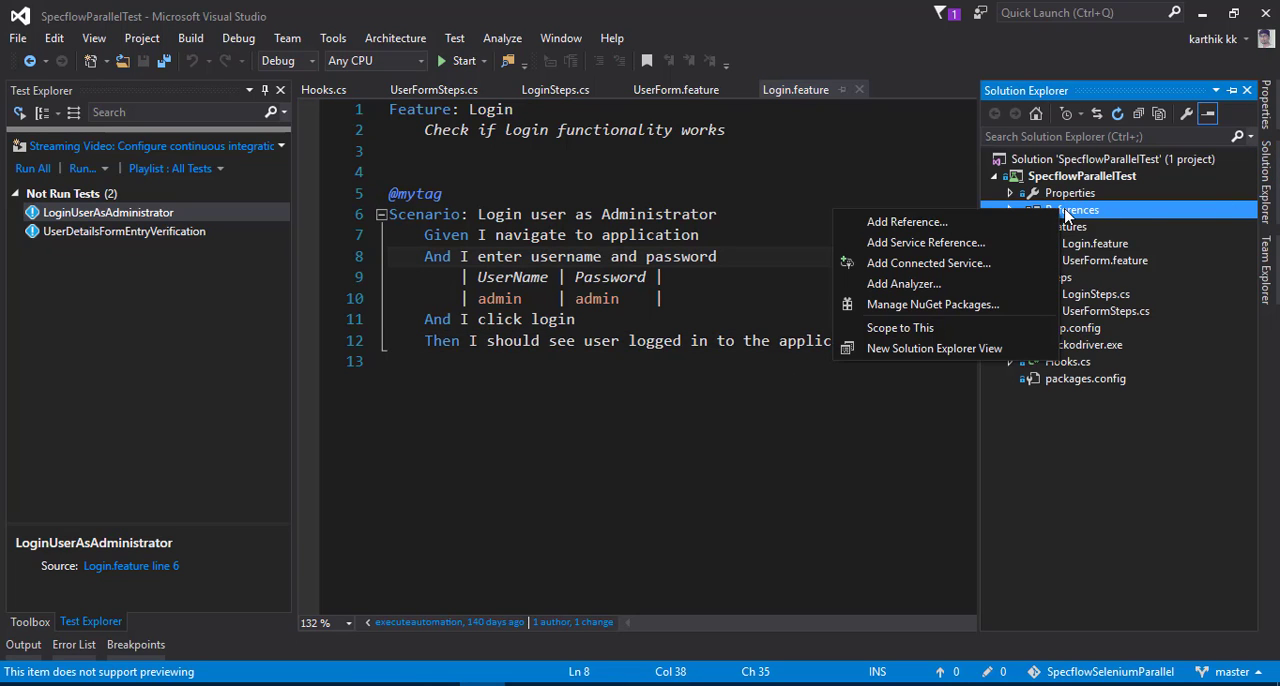
mouse_move(964, 264)
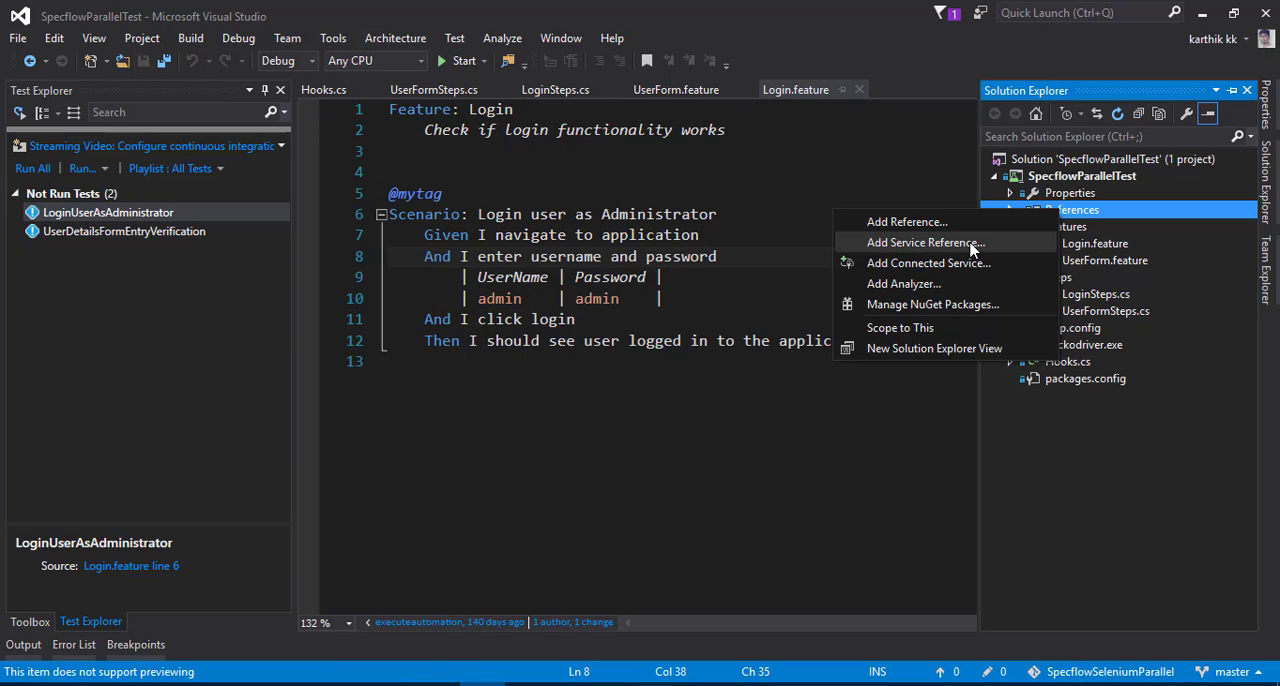
click(932, 304)
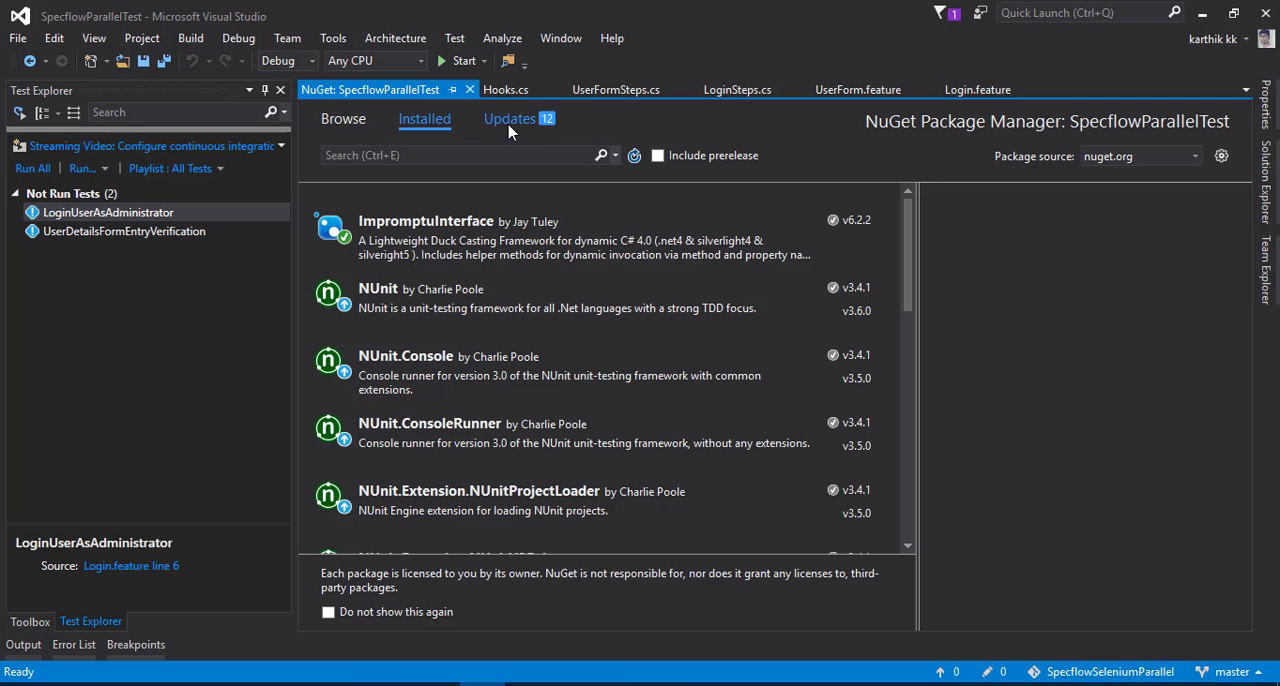
click(510, 118)
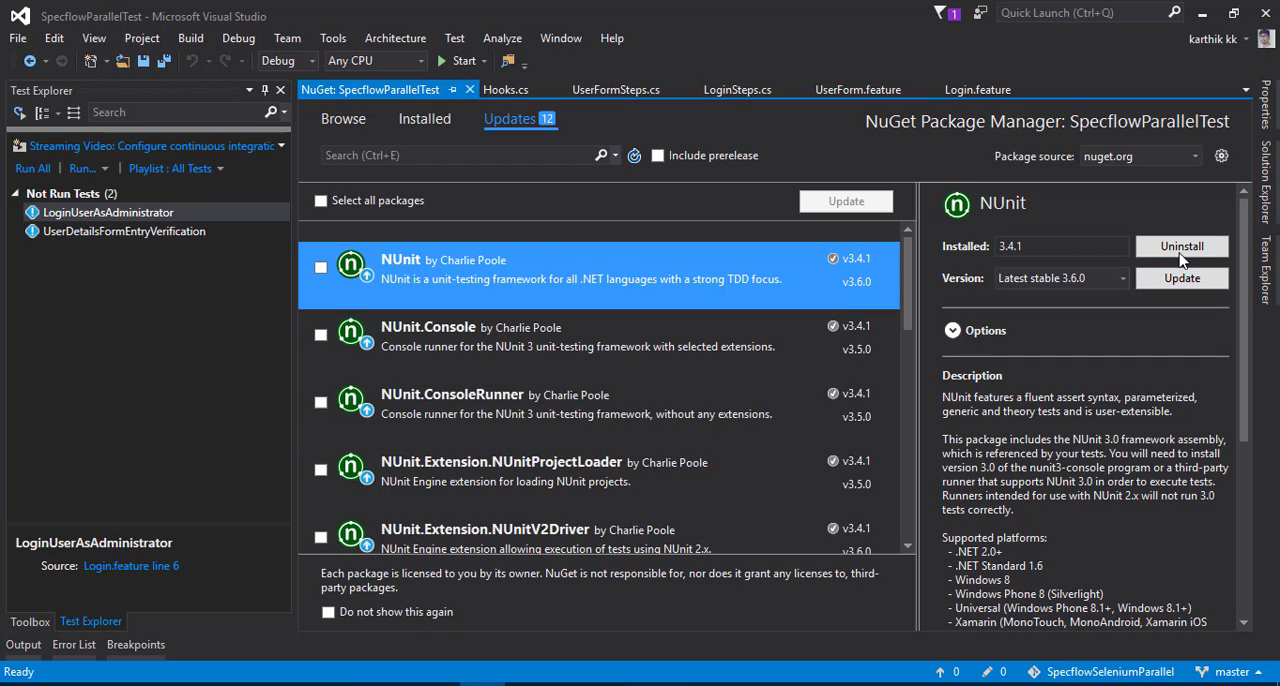
click(1180, 278)
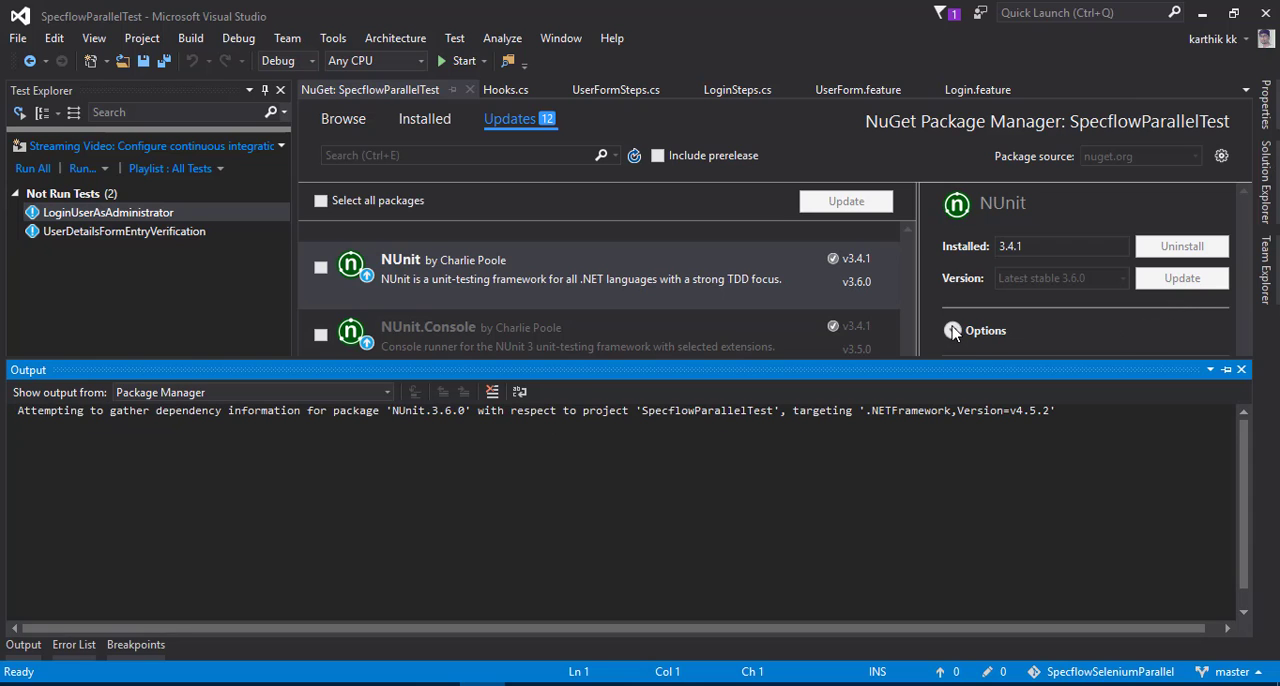
click(1180, 278)
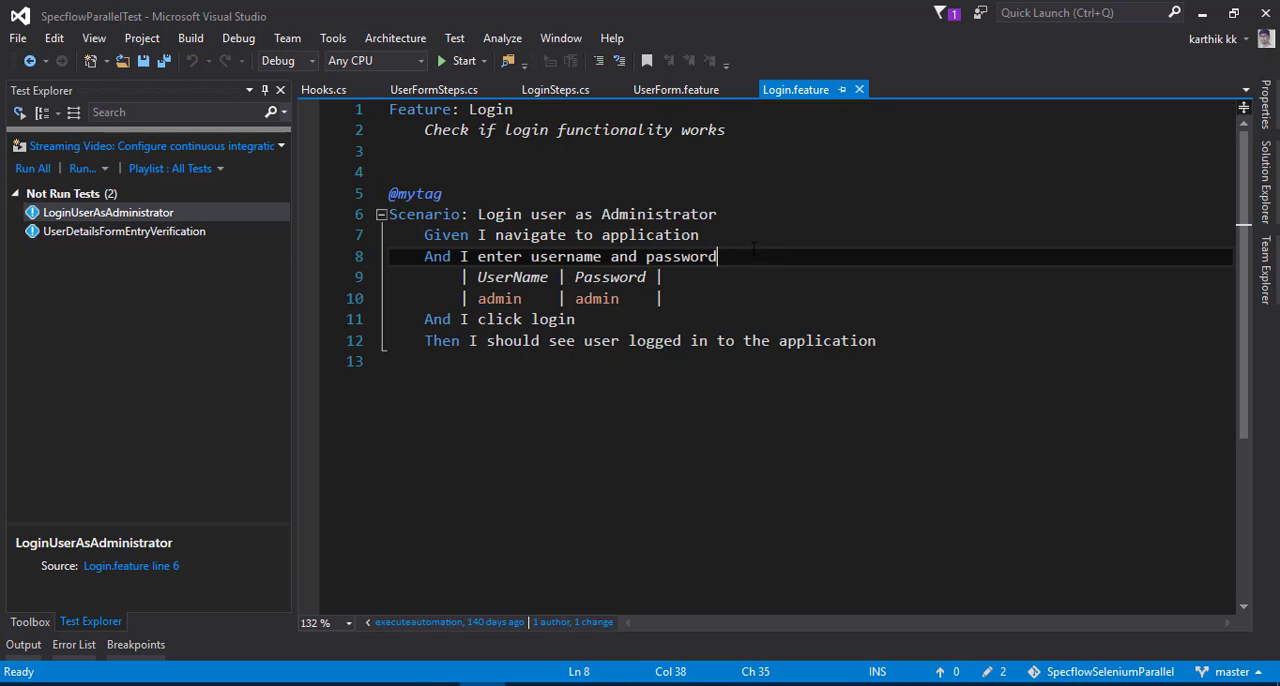
- In LoginSteps.cs add a second Assert.That, make the first expect Is.Null, and breakpoint it
click(680, 298)
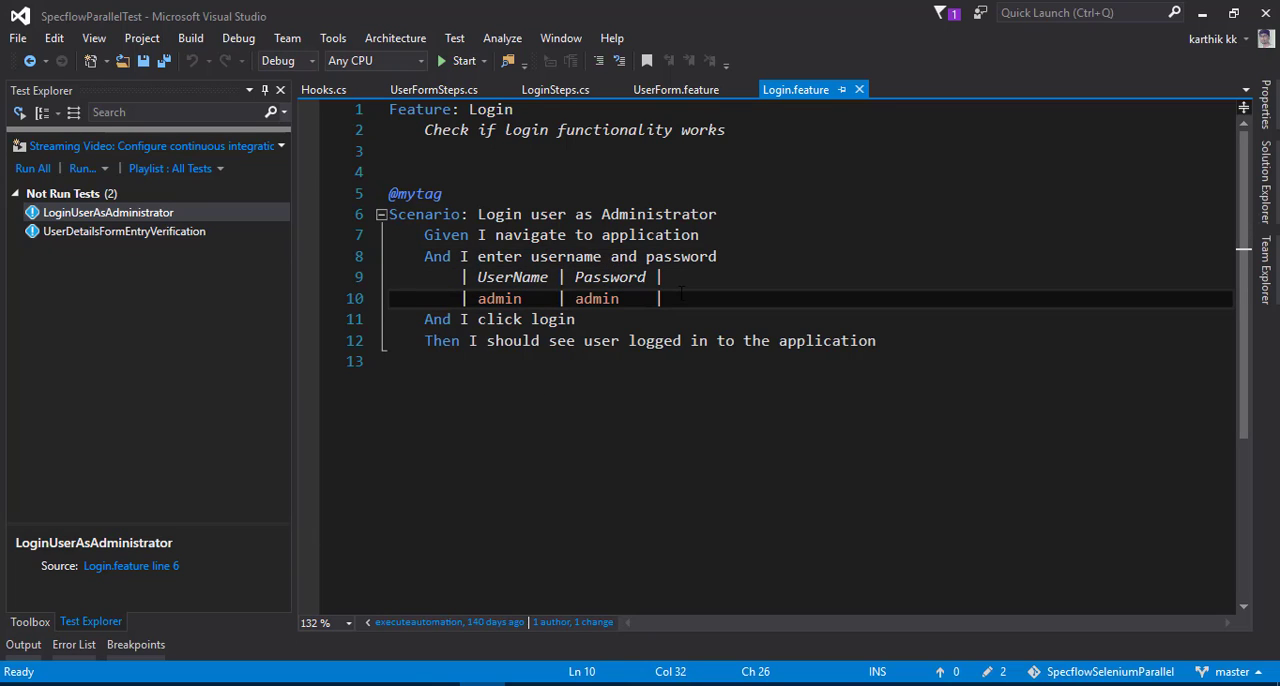
click(556, 88)
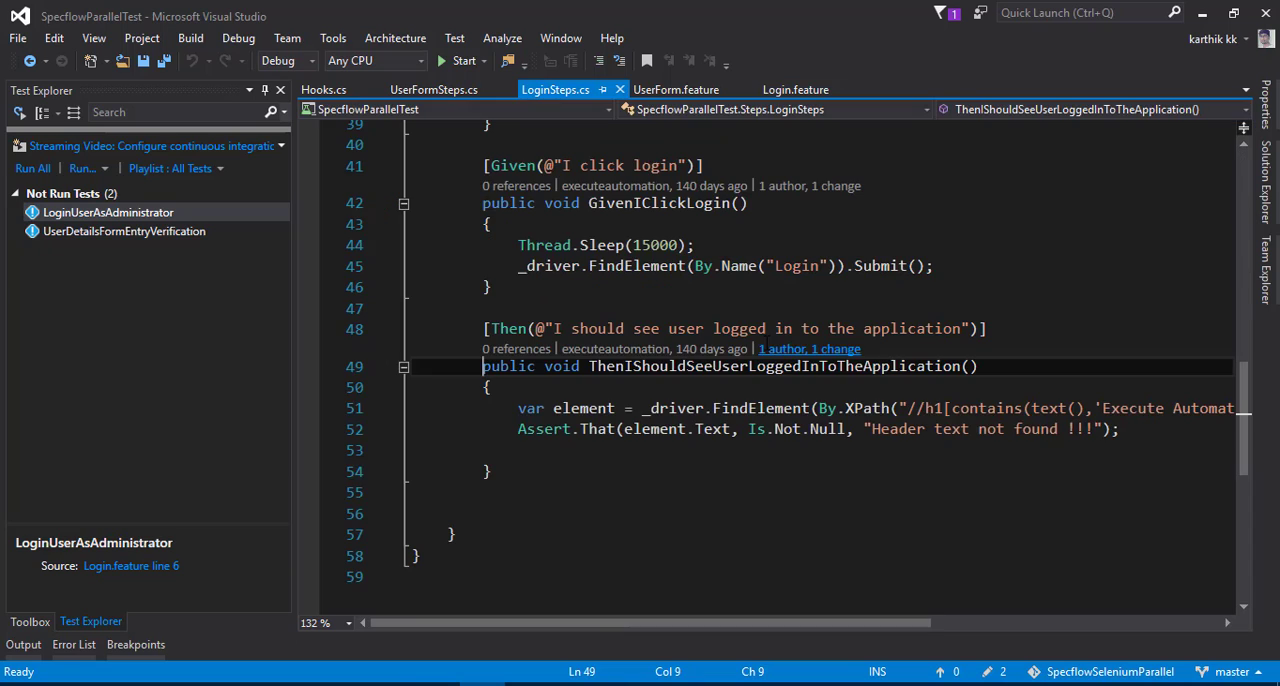
mouse_move(636, 446)
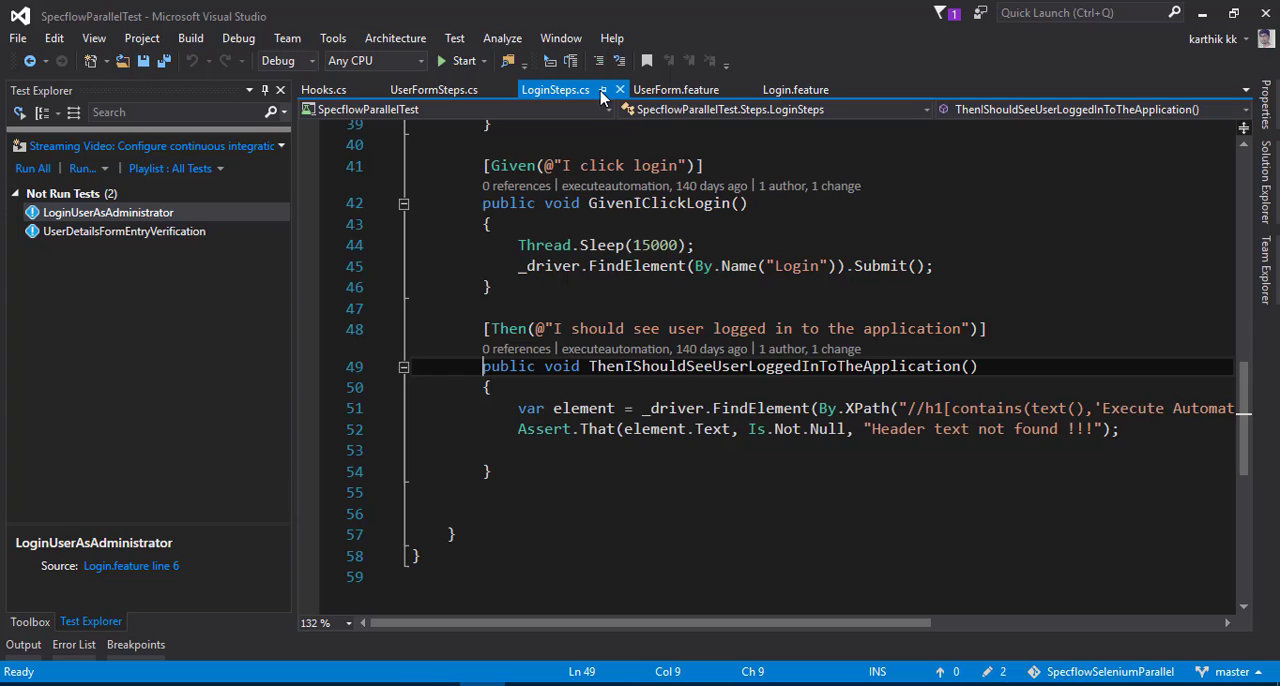
double_click(598, 428)
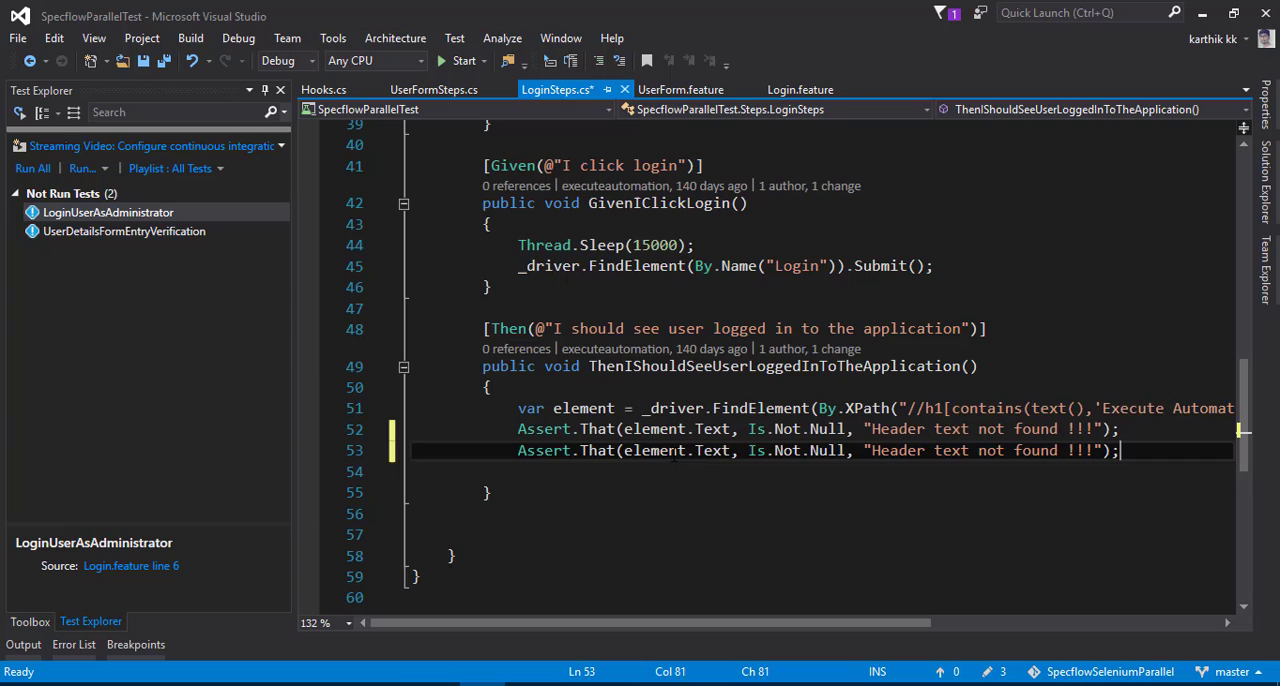
click(828, 428)
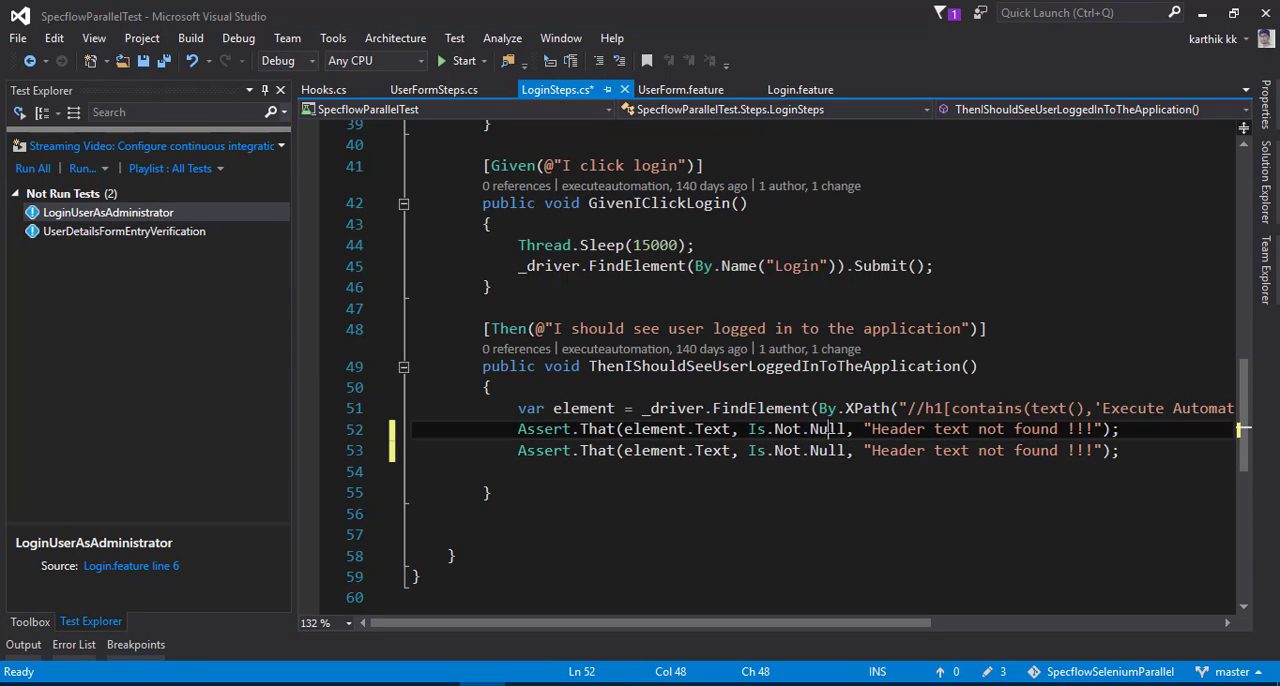
click(808, 428)
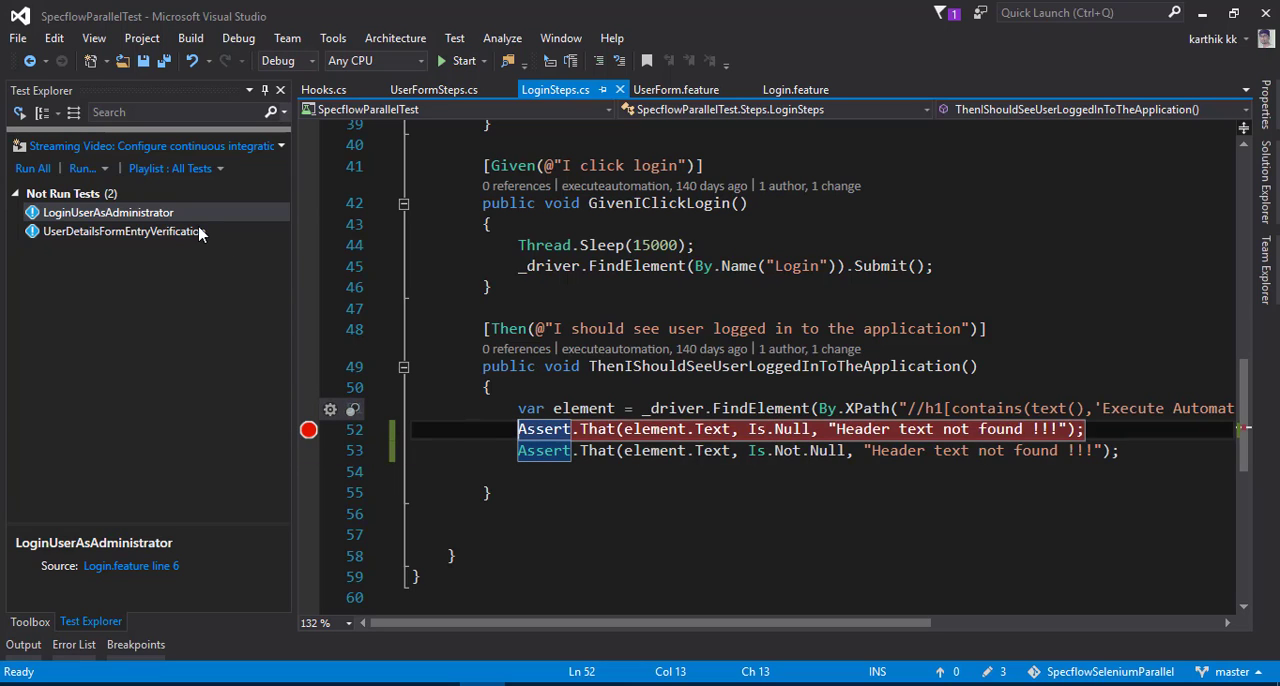
- Start debugging the login scenario test so the browser fills in the login page
click(108, 212)
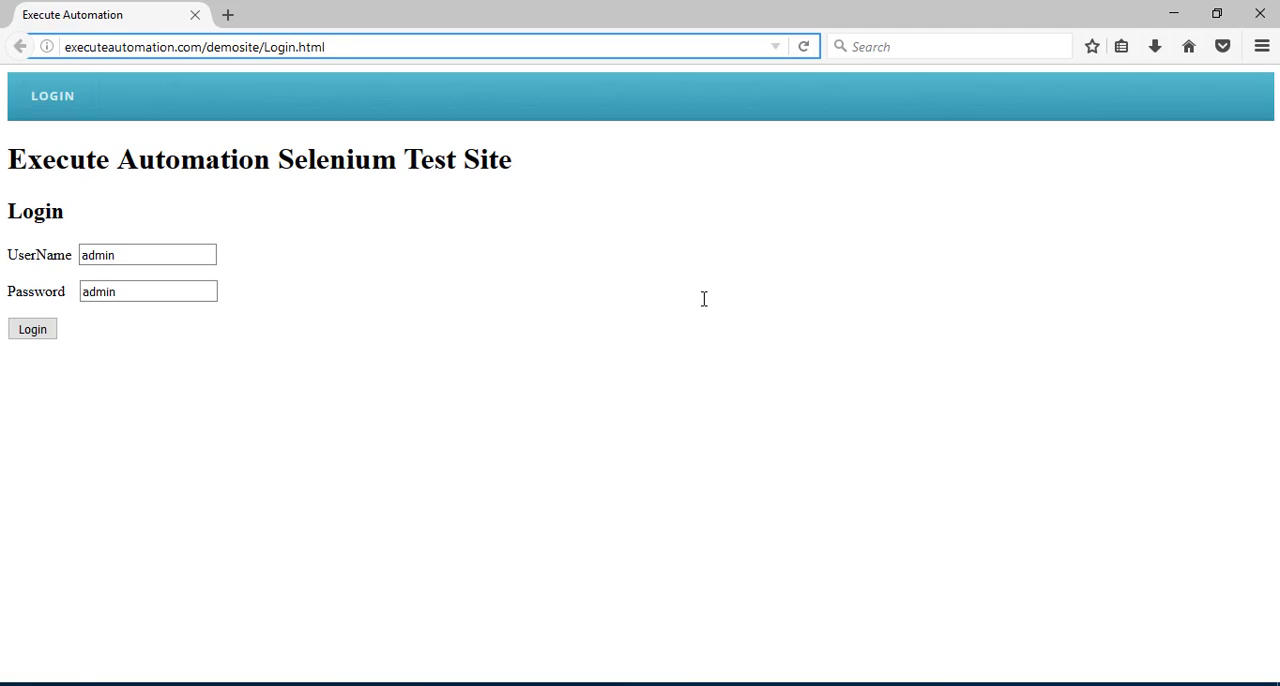
- Step over the Is.Null assert, see the 'Header text not found' AssertionException, and dismiss it
click(32, 328)
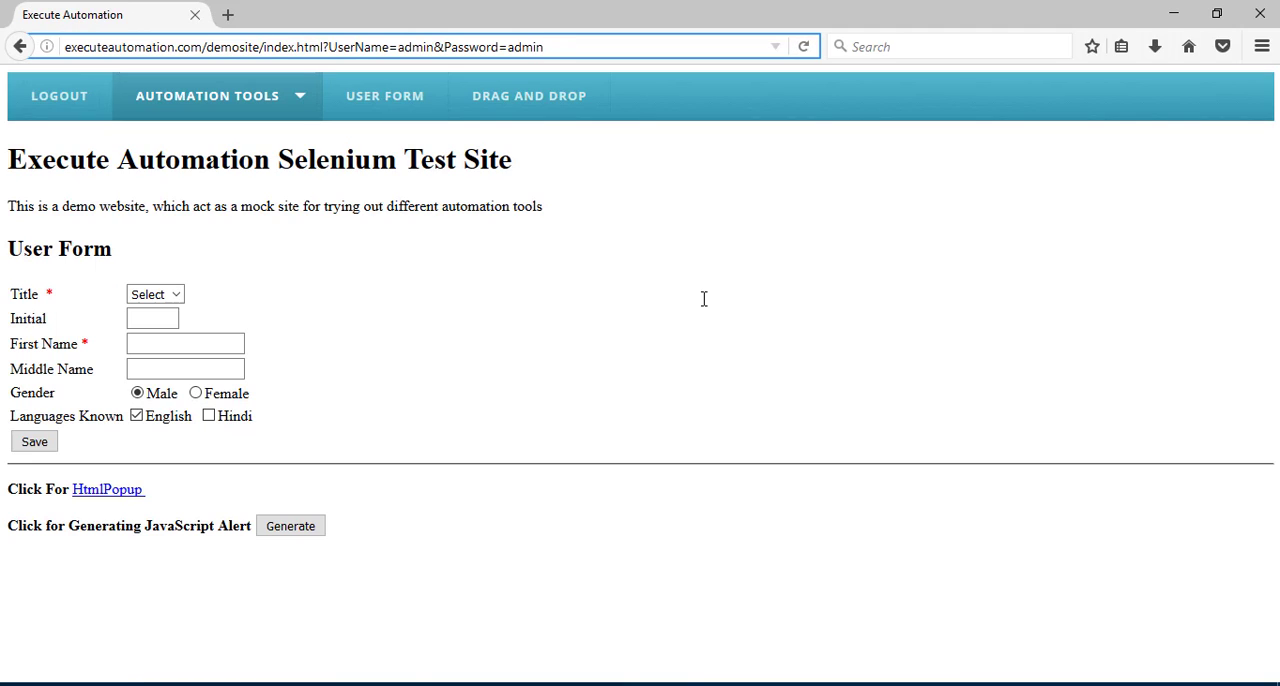
key(alt+tab)
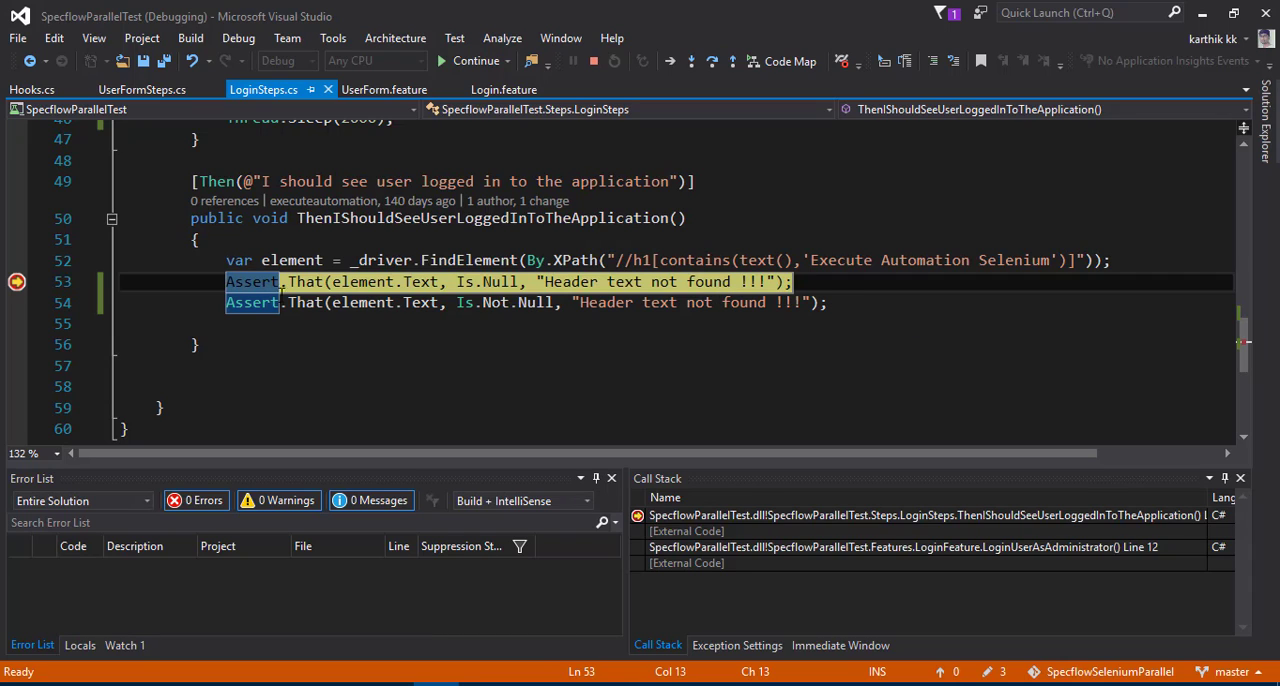
mouse_move(490, 302)
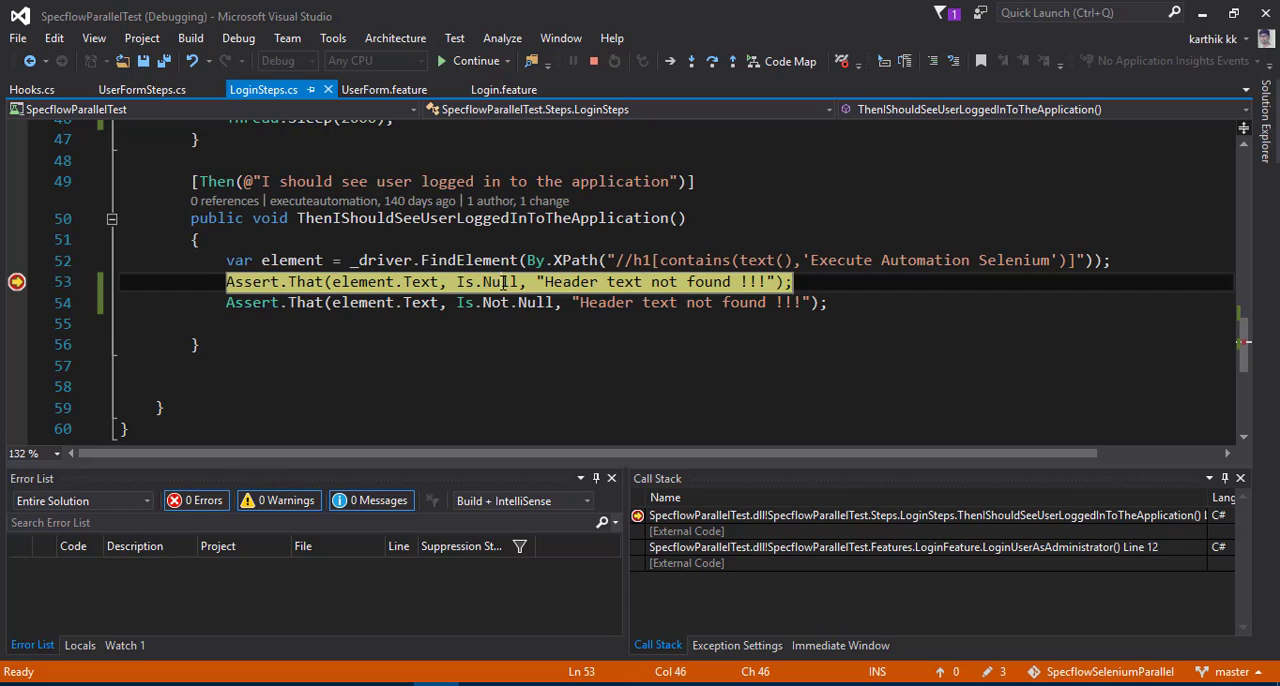
mouse_move(420, 280)
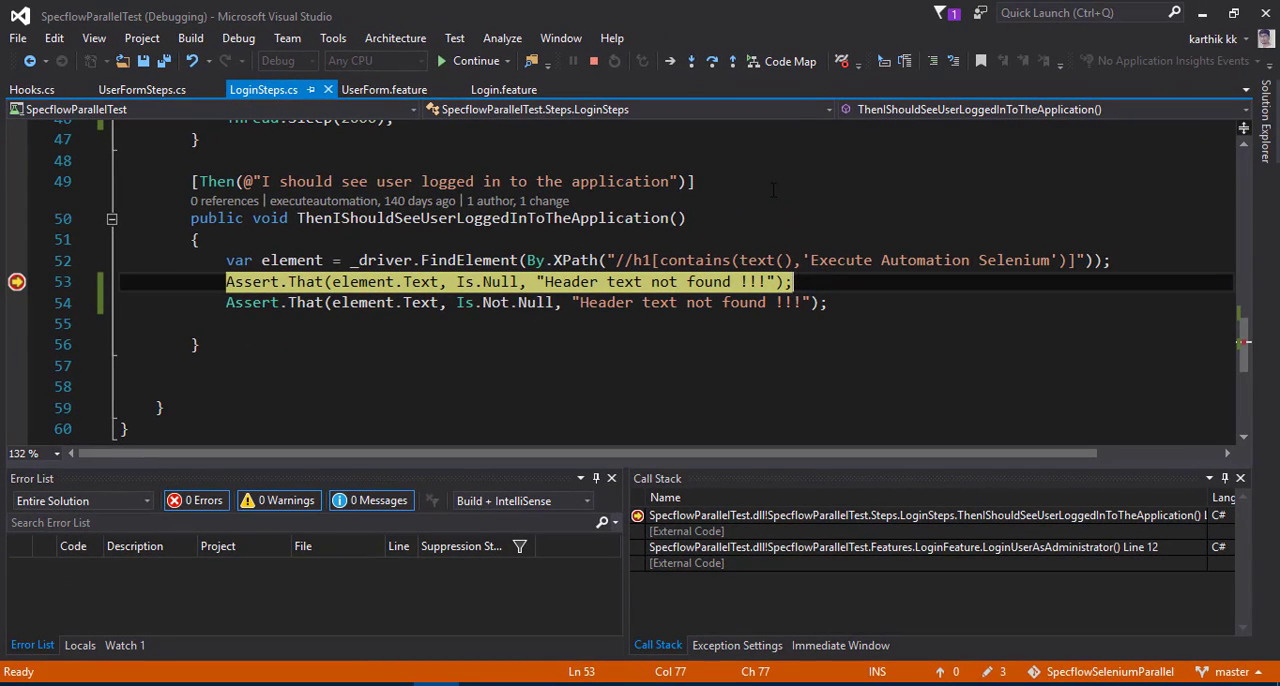
mouse_move(712, 60)
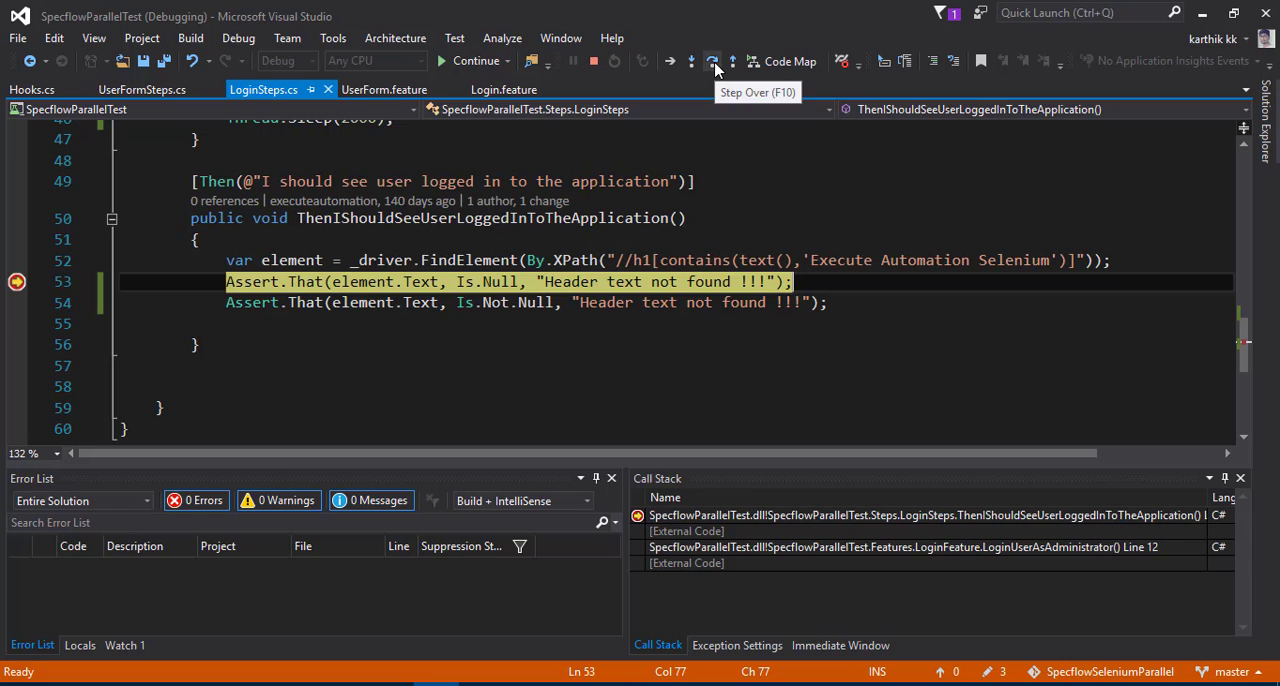
click(712, 60)
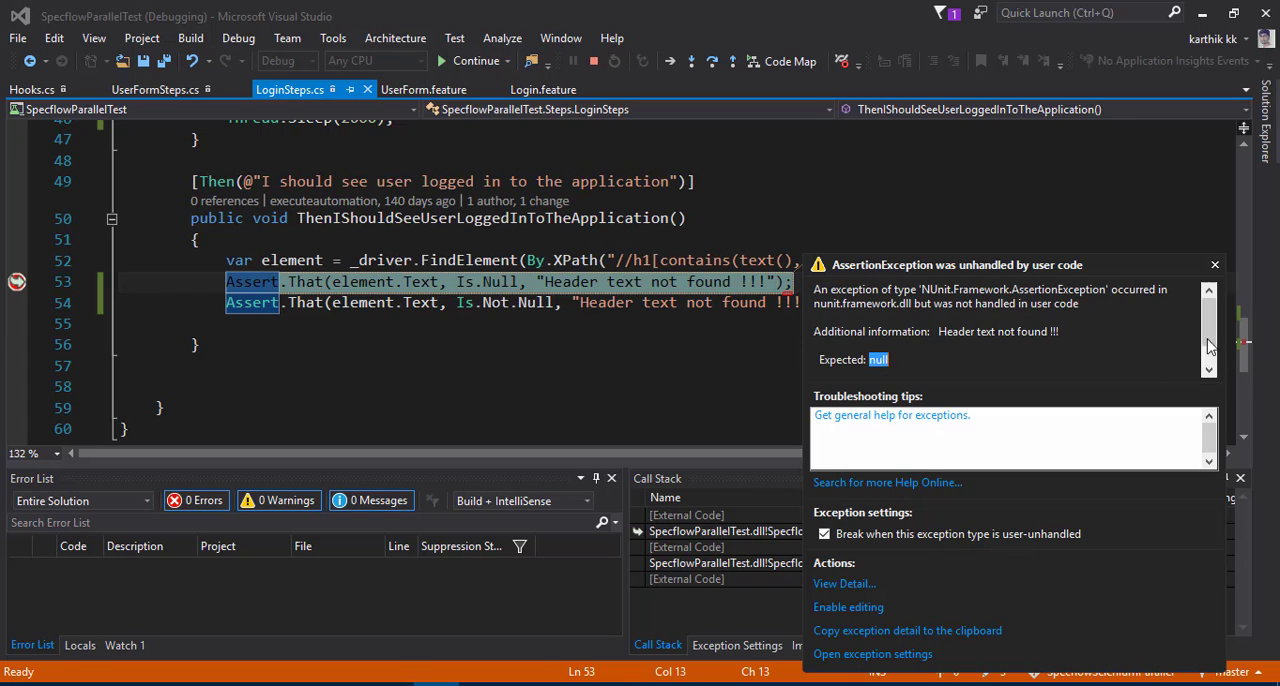
scroll(down, 3)
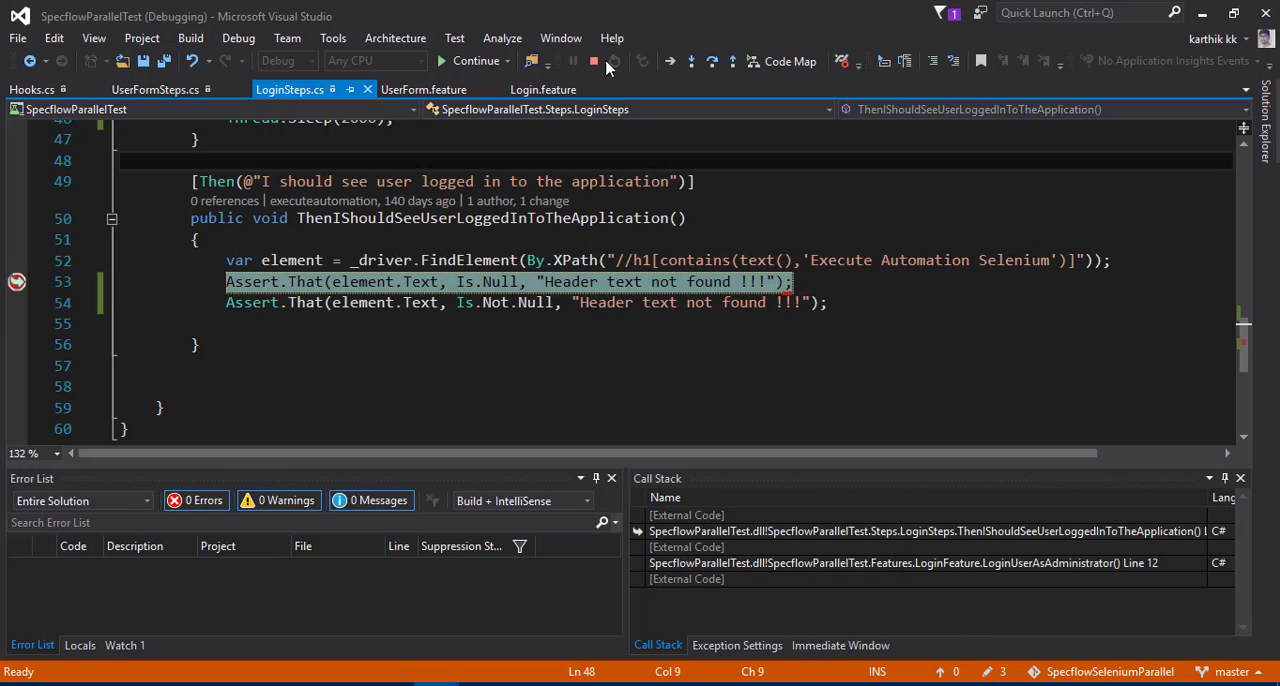
click(592, 60)
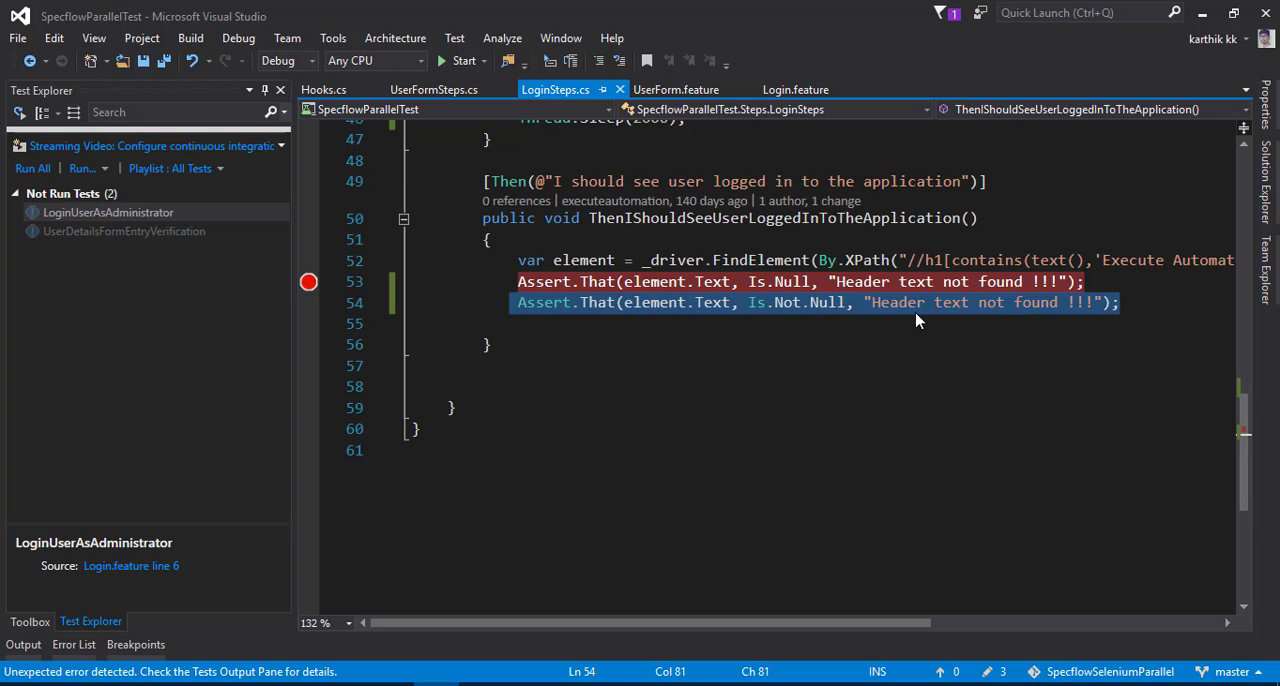
- Position a blank line above the two Assert.That calls for the wrapper block
click(536, 324)
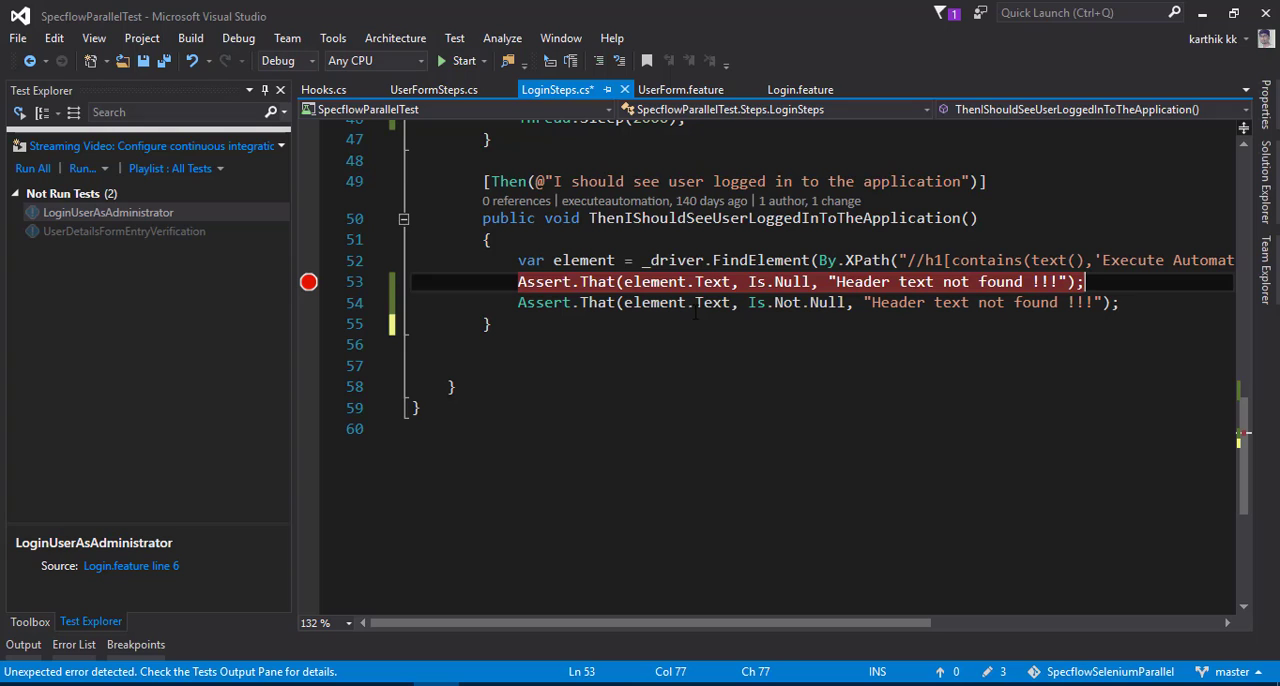
double_click(712, 280)
text(d)
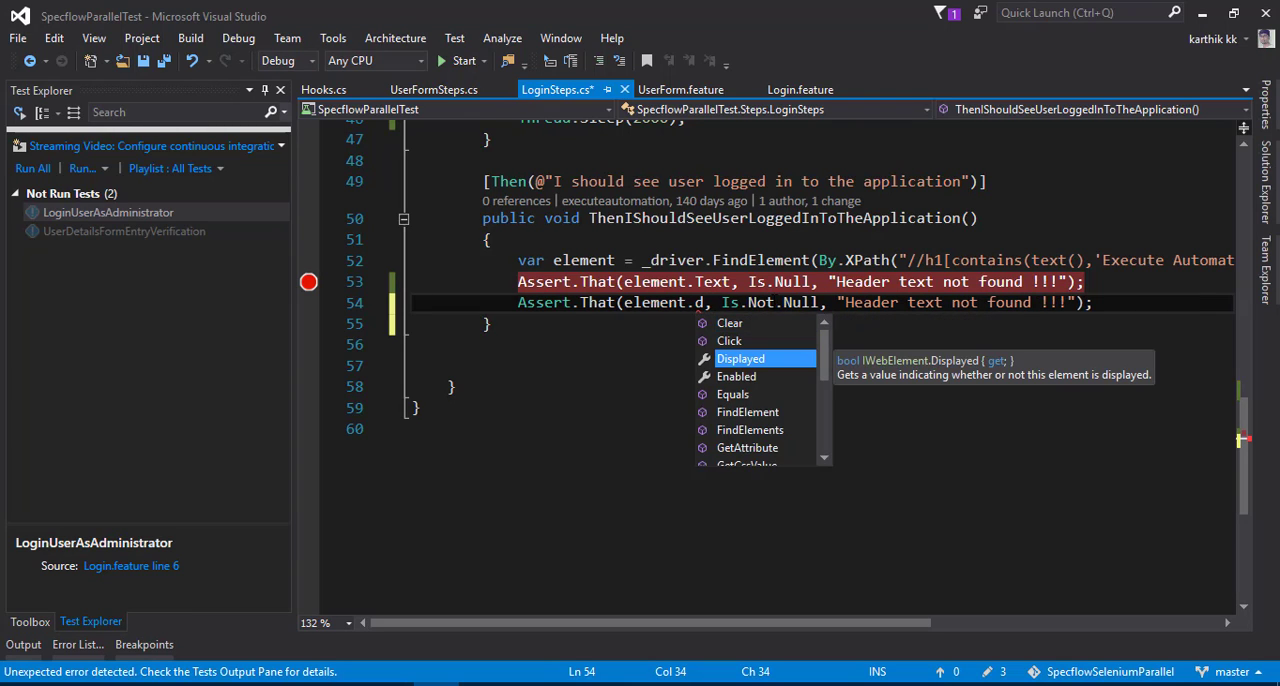
scroll(down, 3)
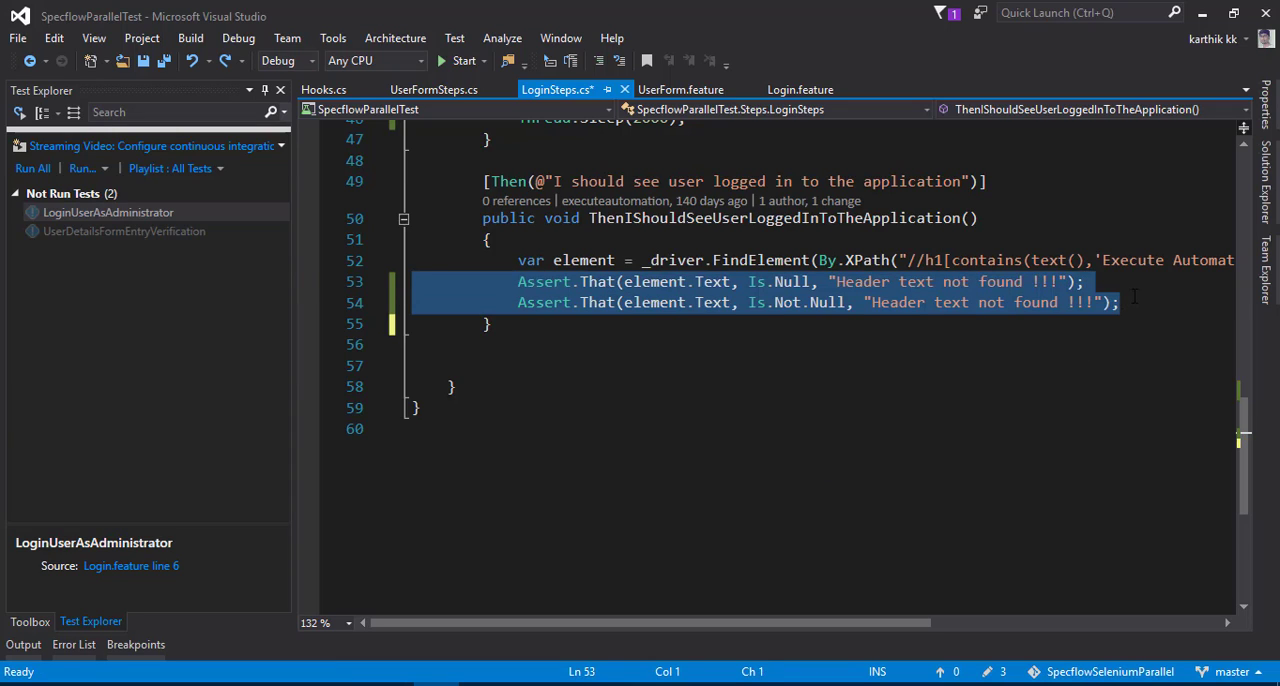
click(1118, 302)
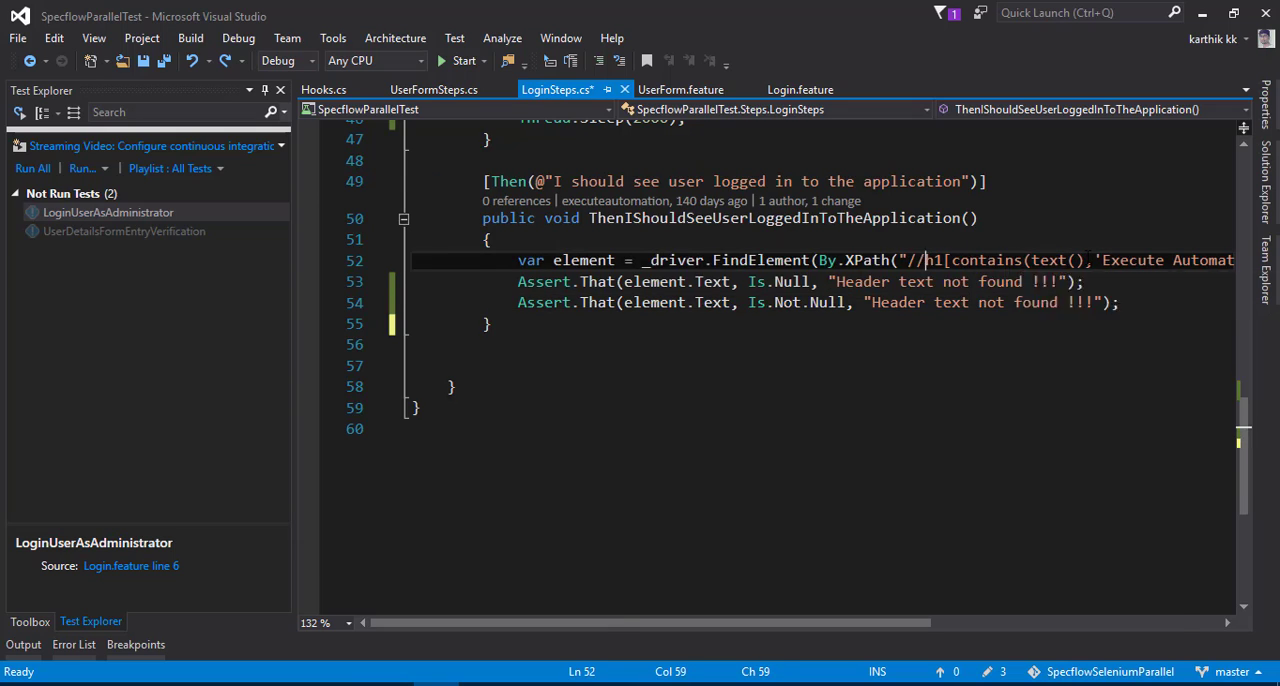
key(Enter)
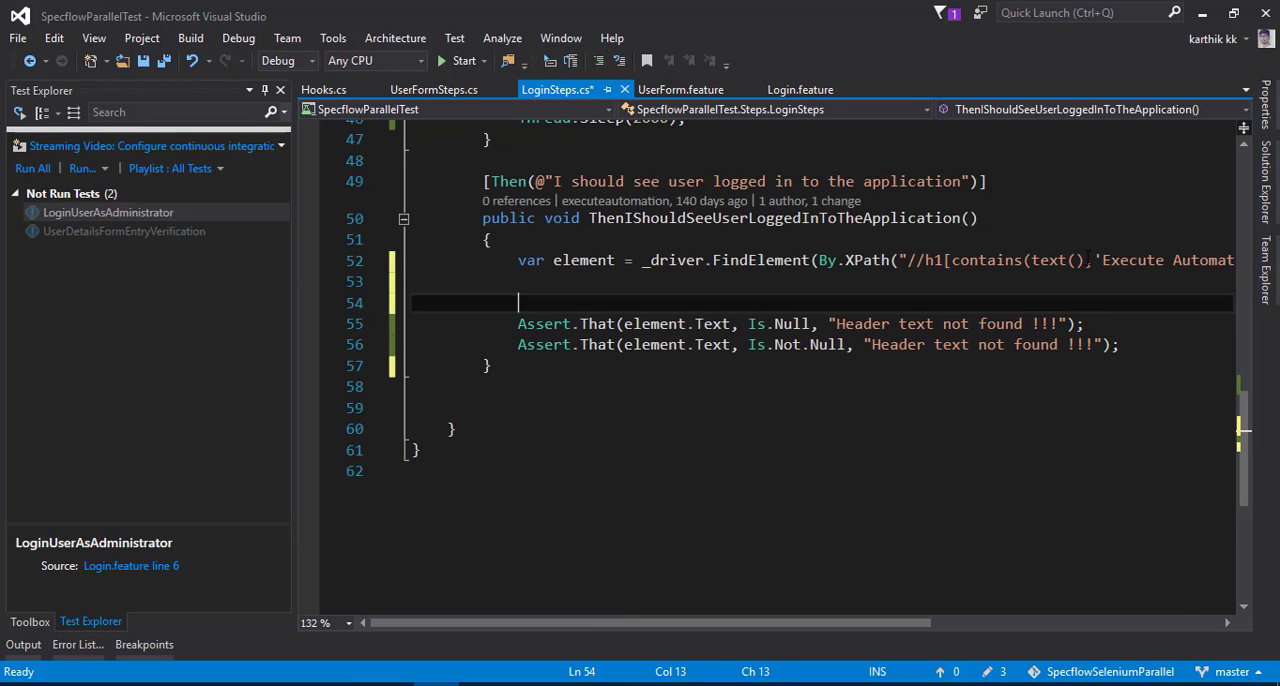
- Wrap both Assert.That calls in an Assert.Multiple(() => { ... }); block
text(Assert.Multiple)
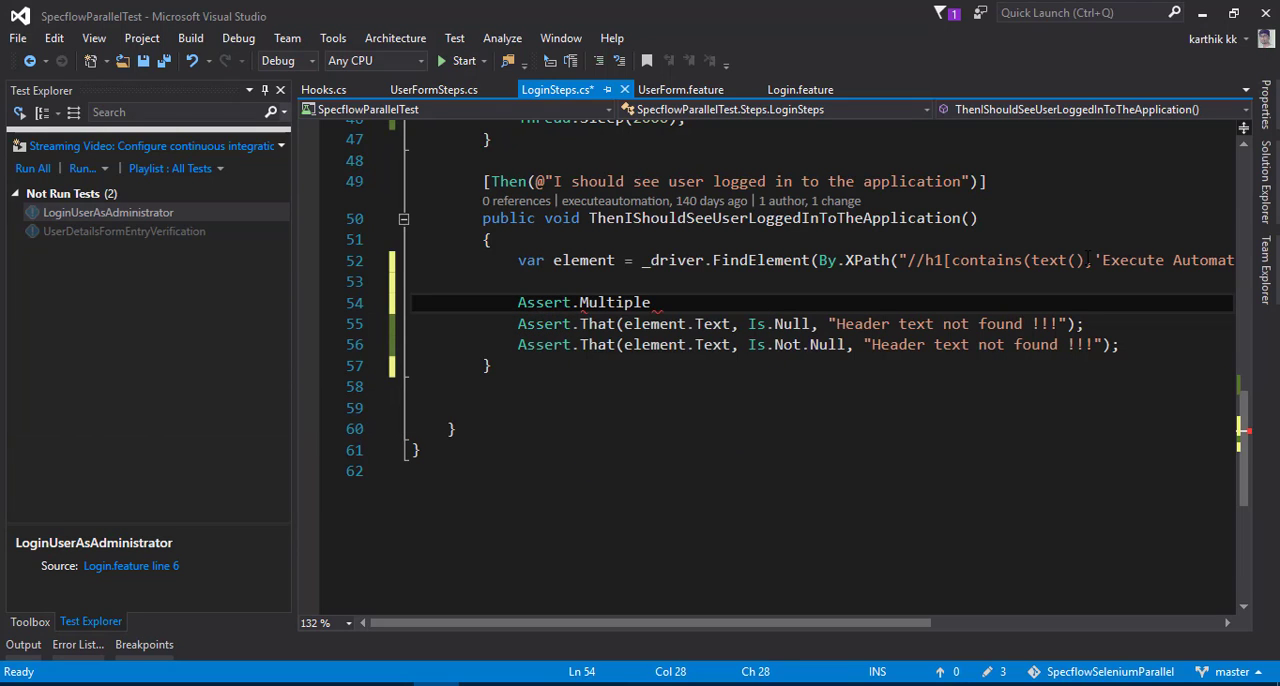
text(()
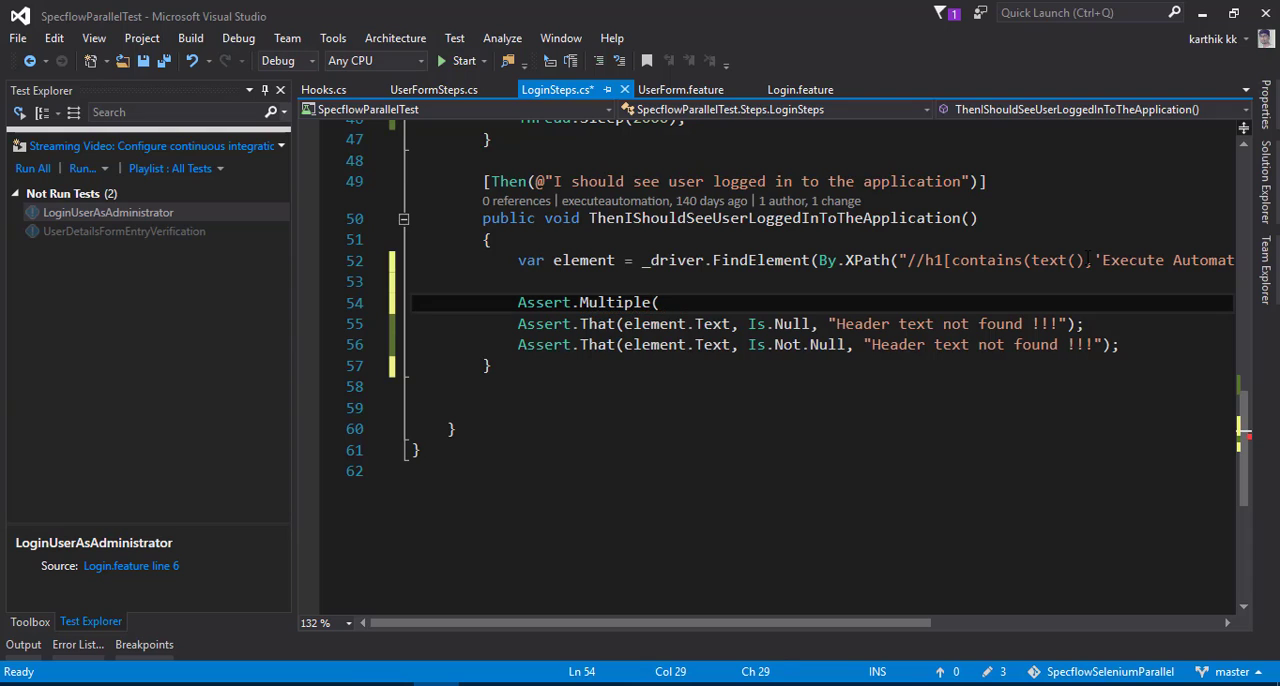
text(() =>)
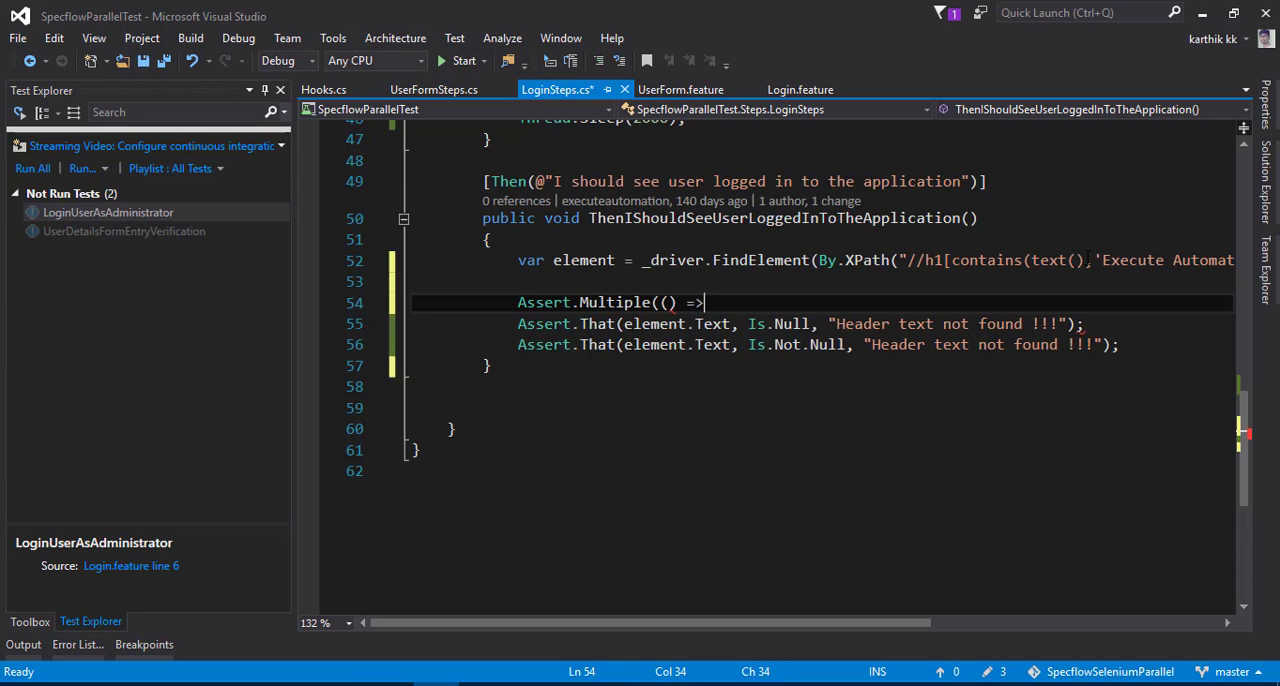
key(Enter)
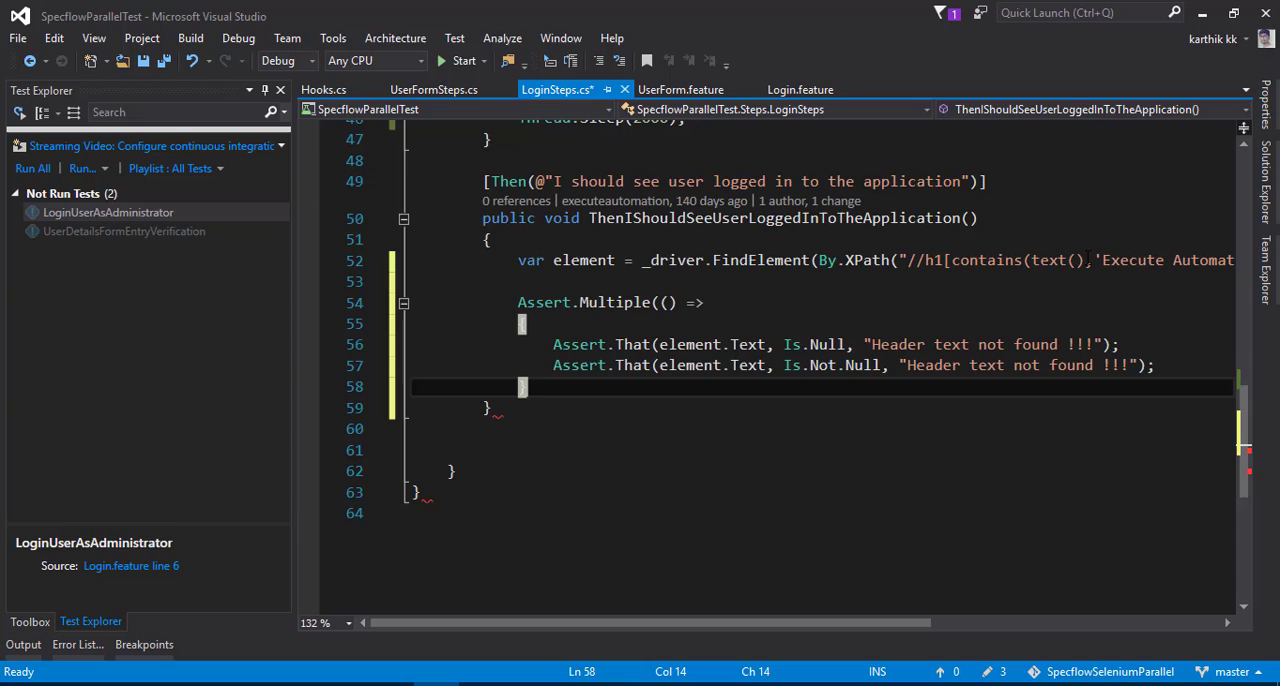
text();)
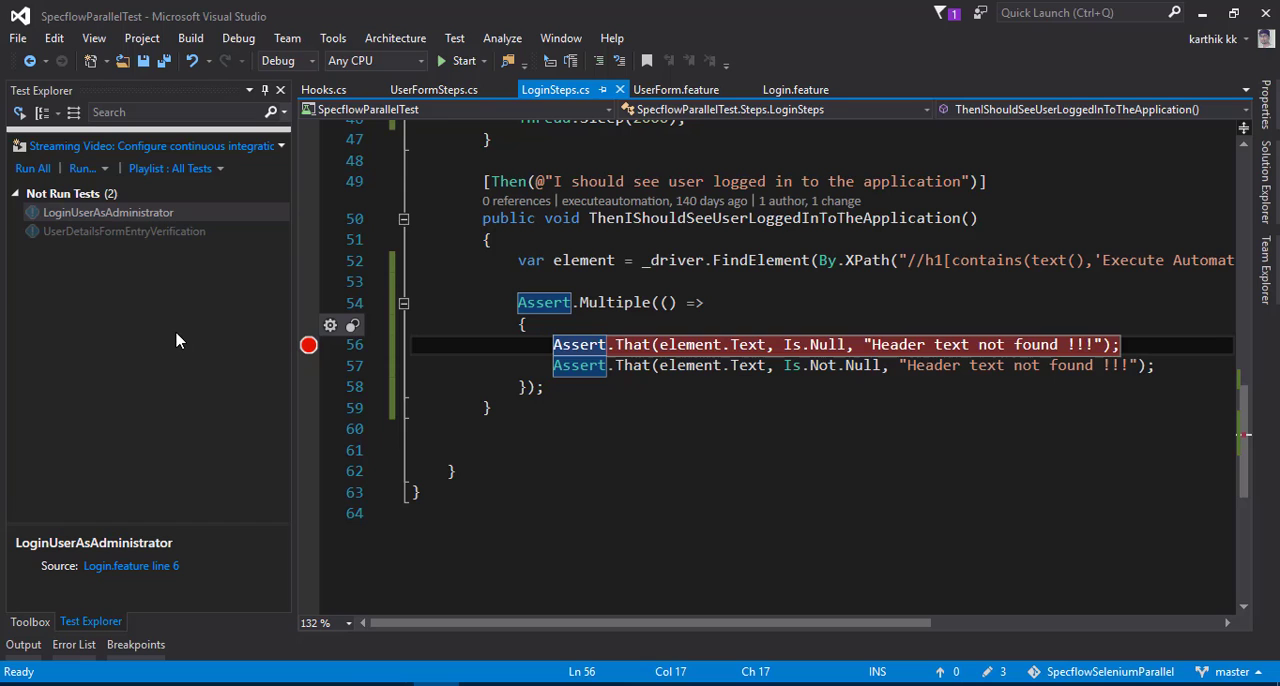
- Debug the login test and step through the Assert.Multiple block until MultipleAssertException is raised
click(108, 212)
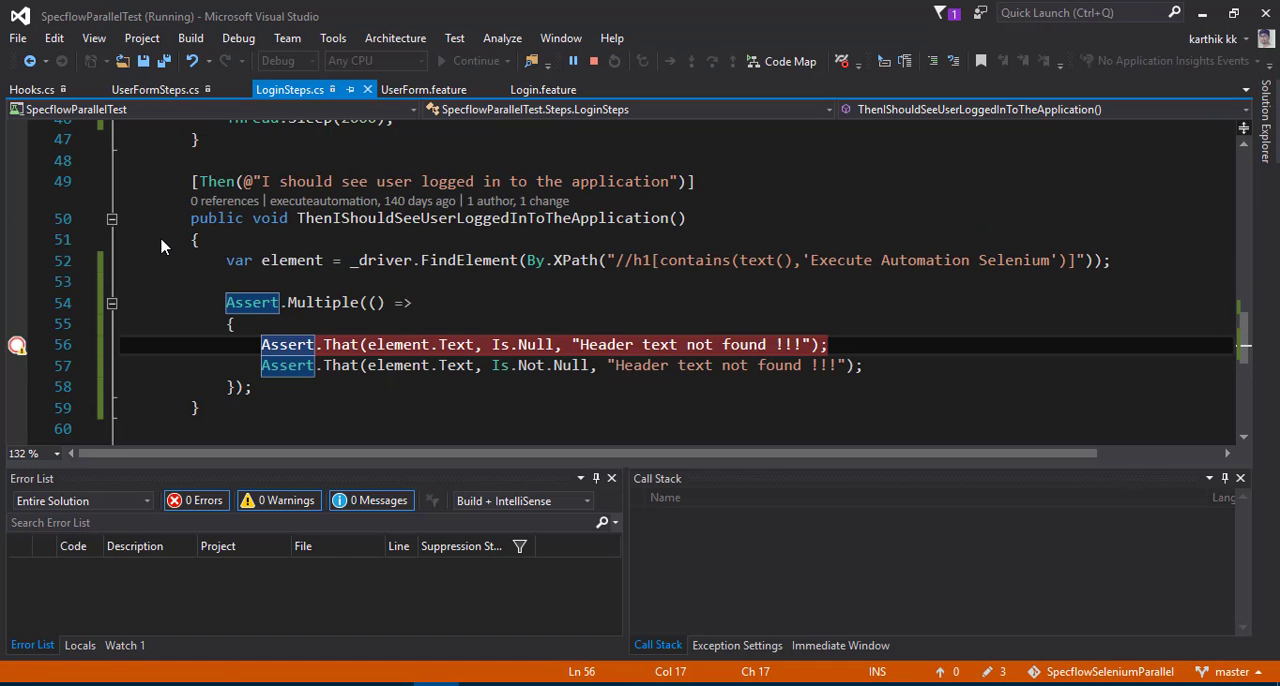
click(16, 344)
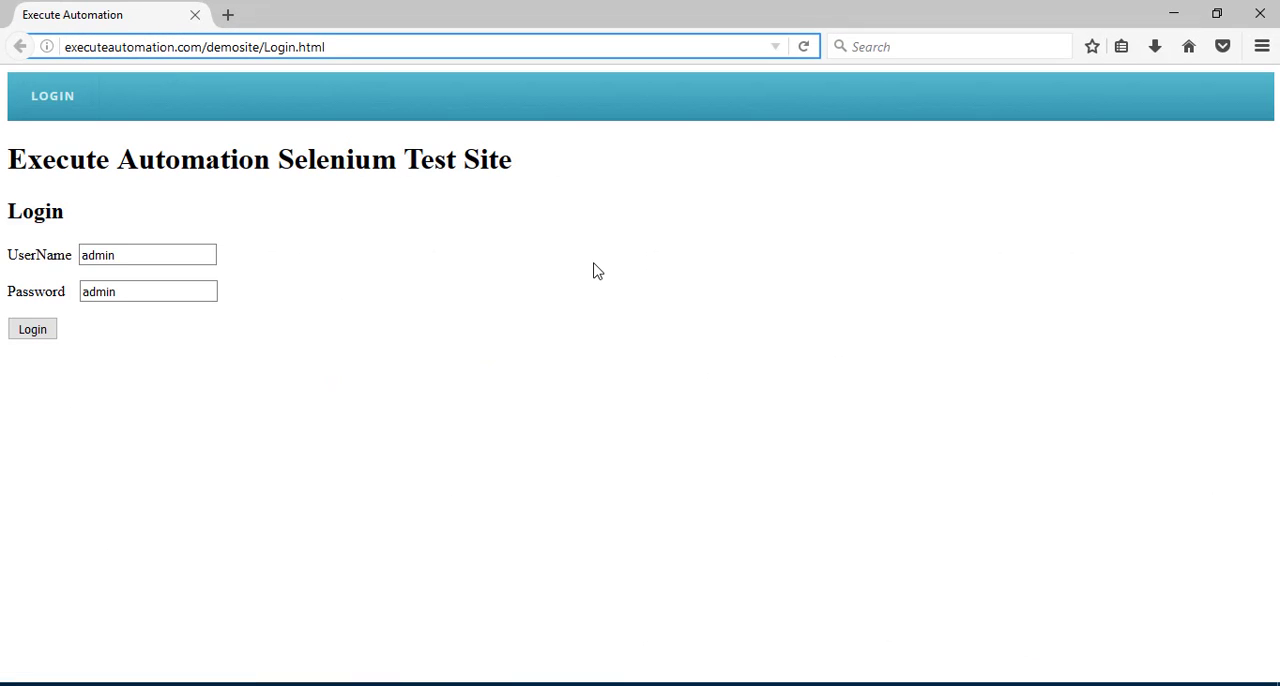
click(32, 328)
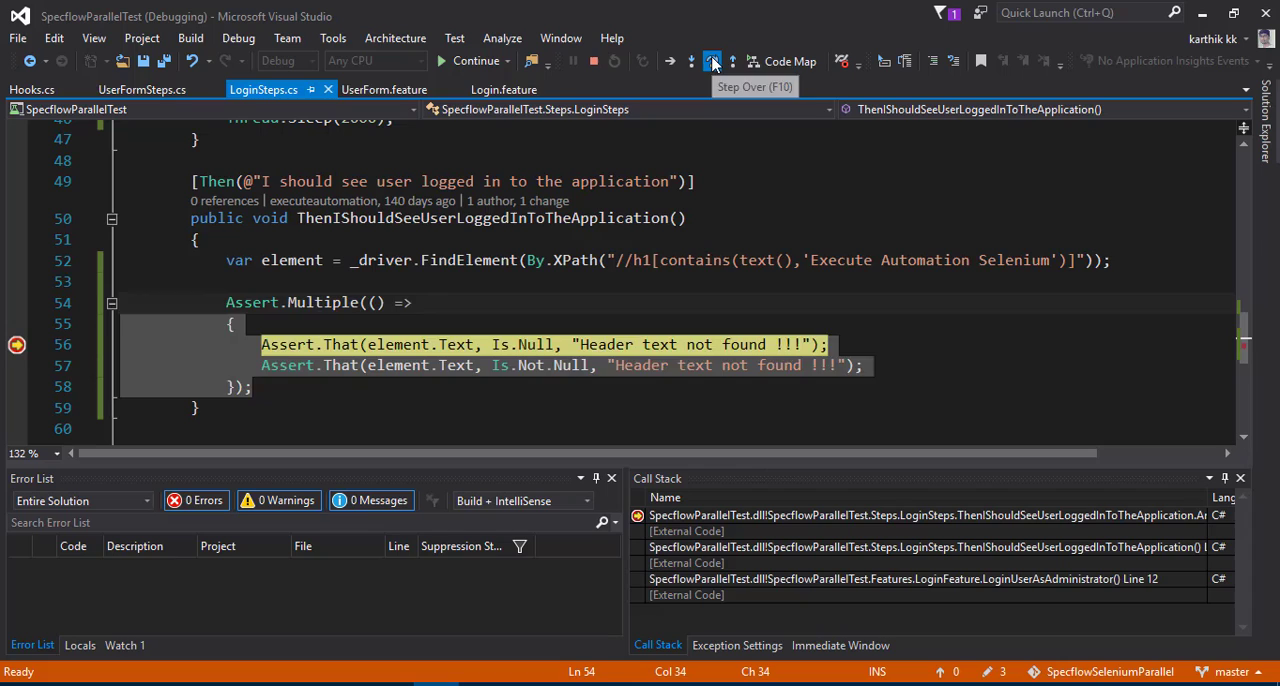
click(712, 60)
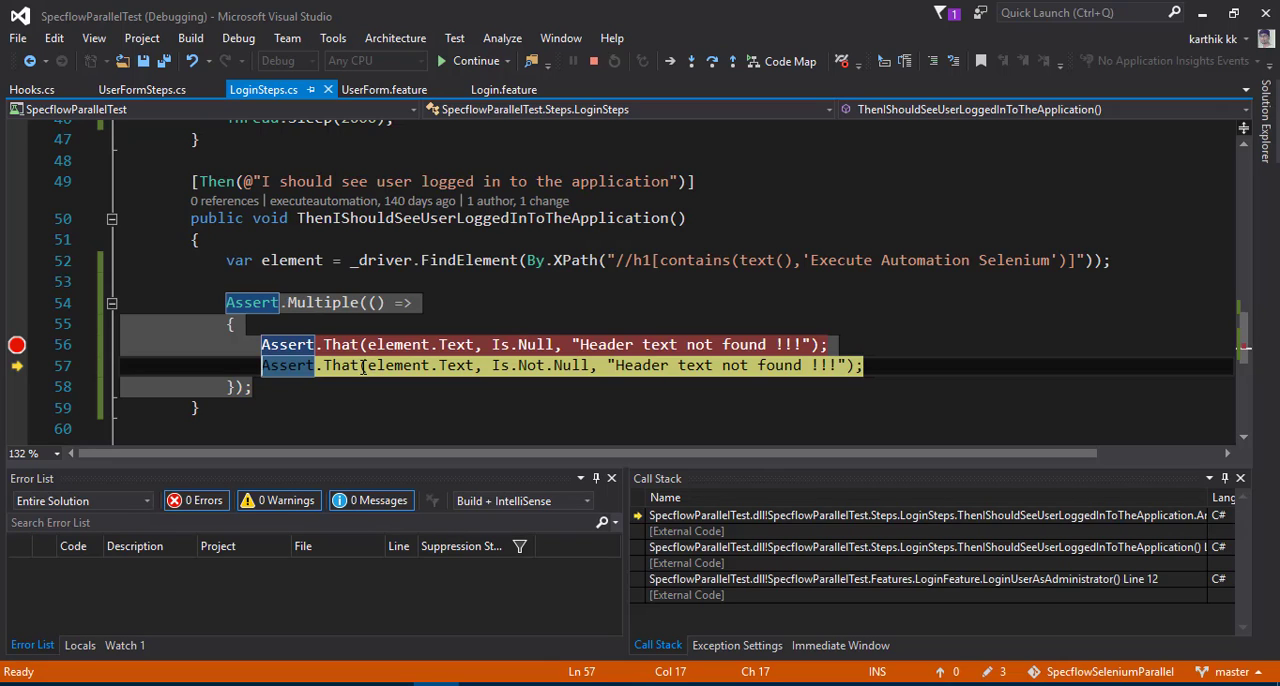
click(712, 60)
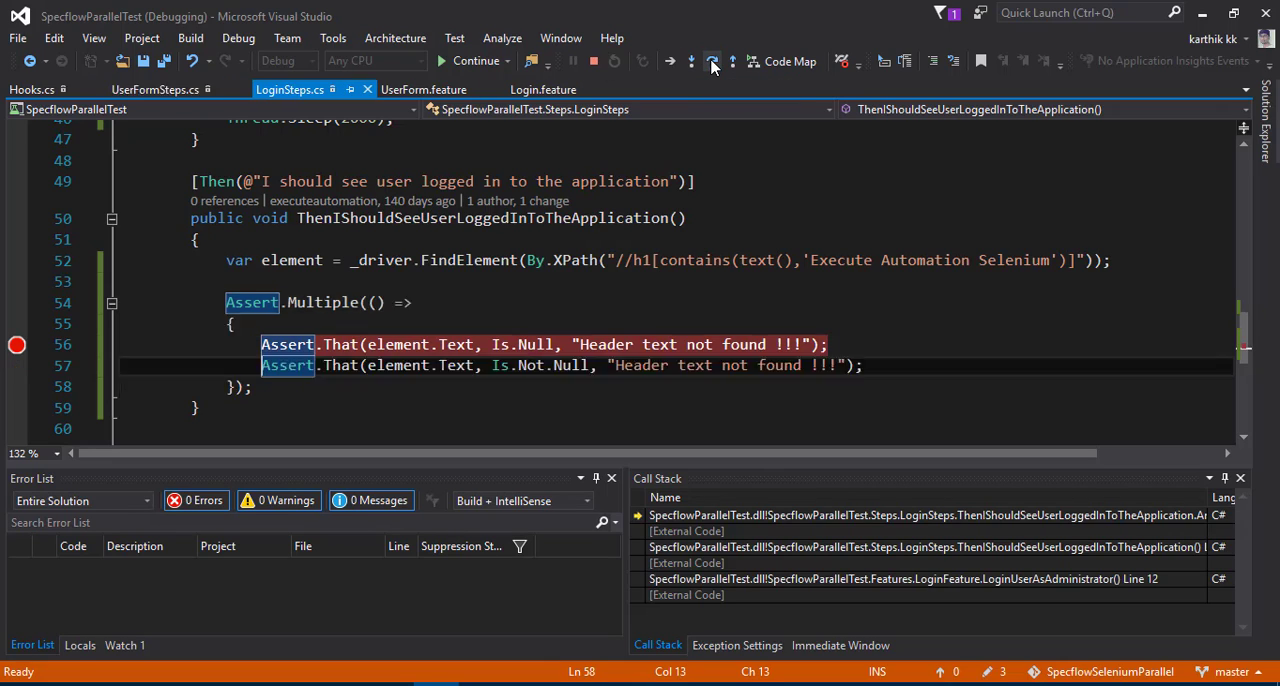
click(712, 60)
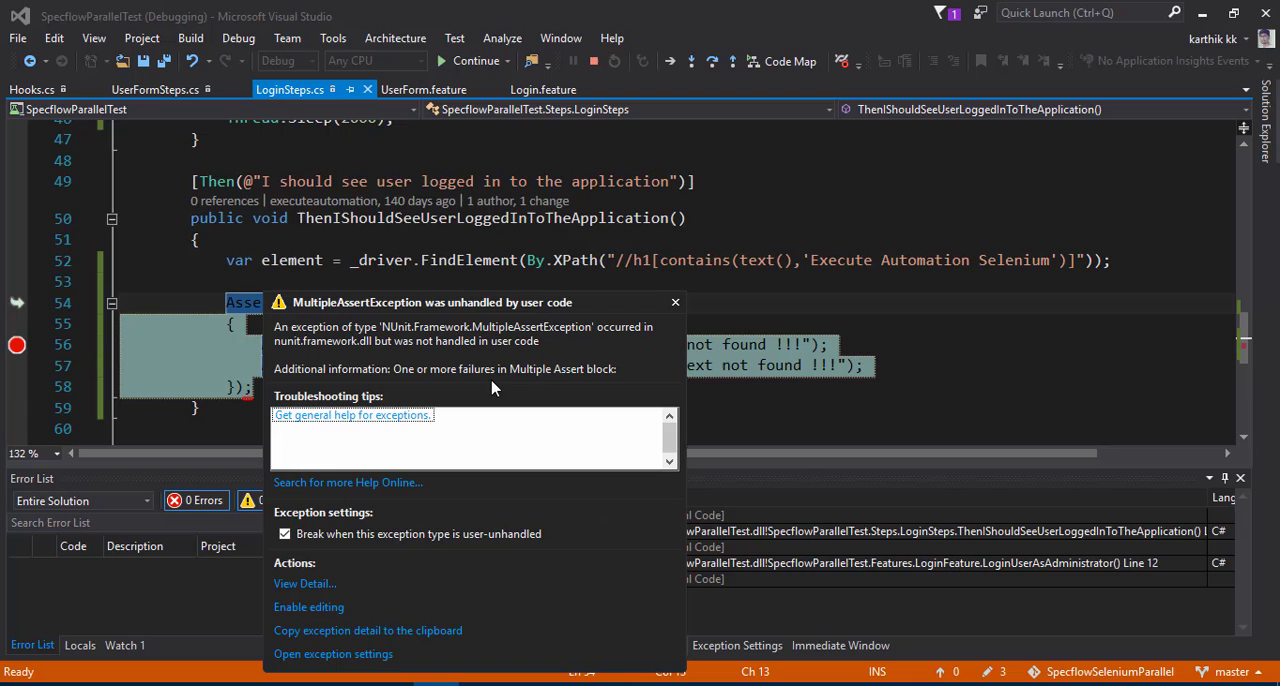
click(544, 88)
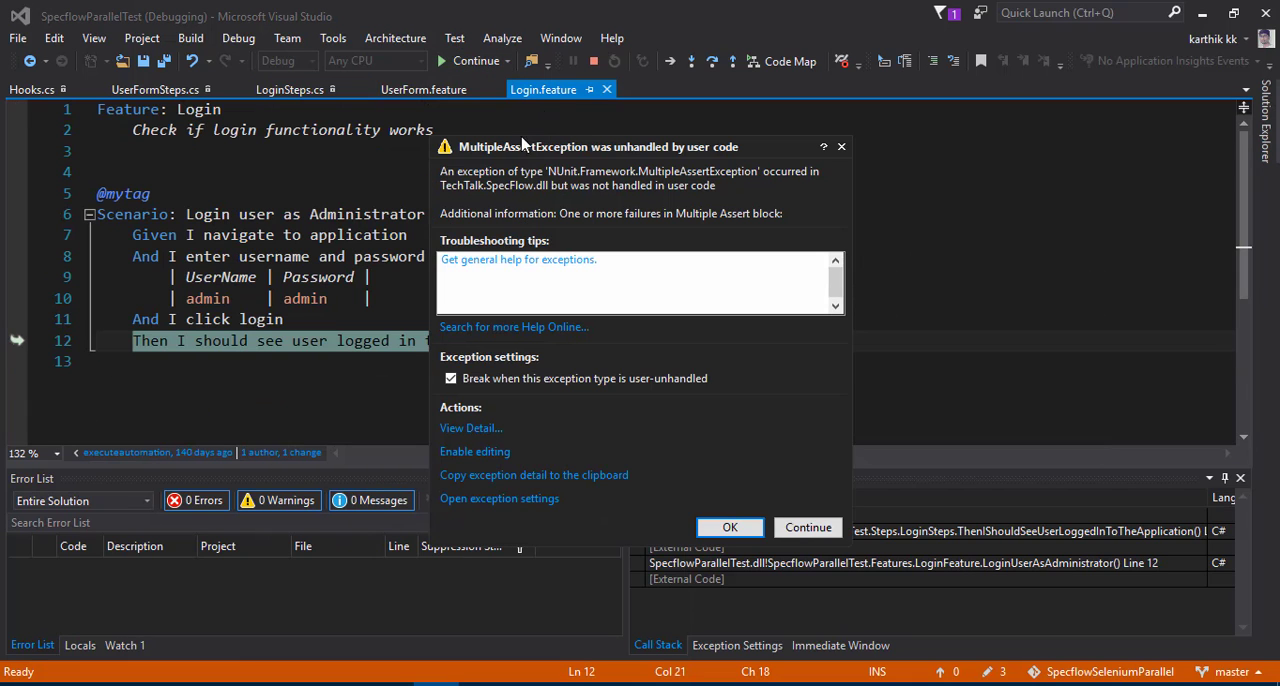
- Let the run finish and read the Multiple Assert failure 'Header text not found, Expected null' in Test Explorer
click(808, 528)
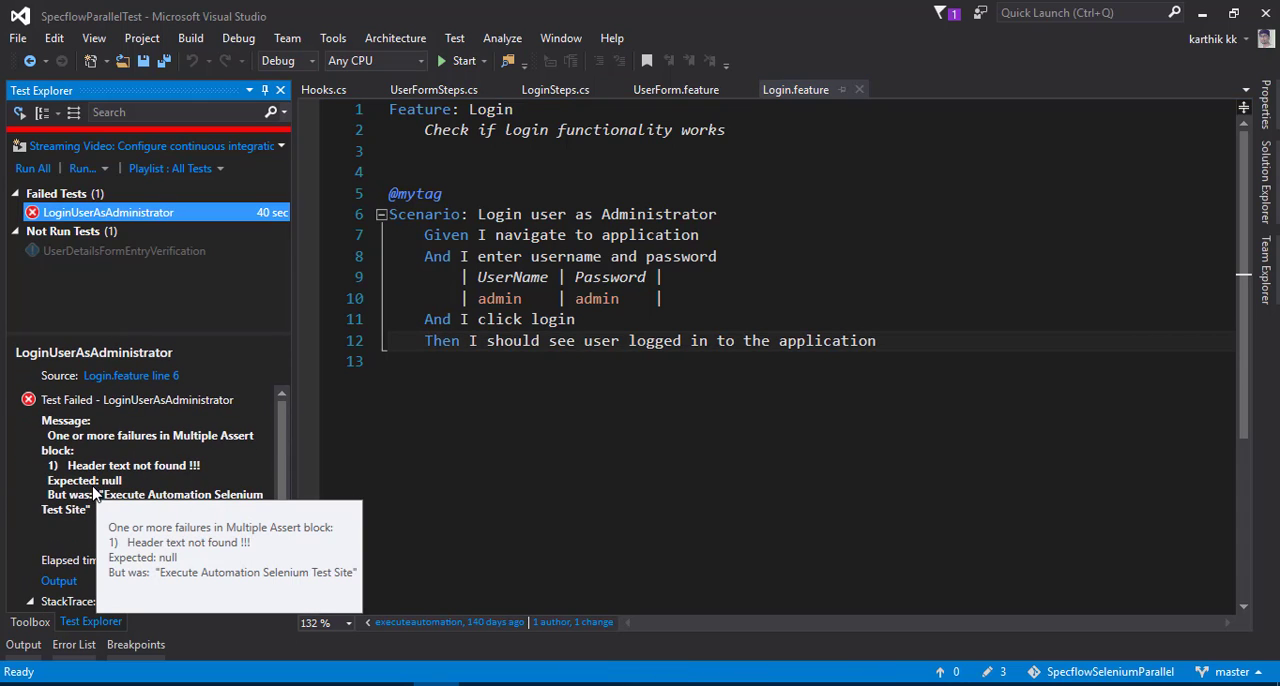
mouse_move(210, 500)
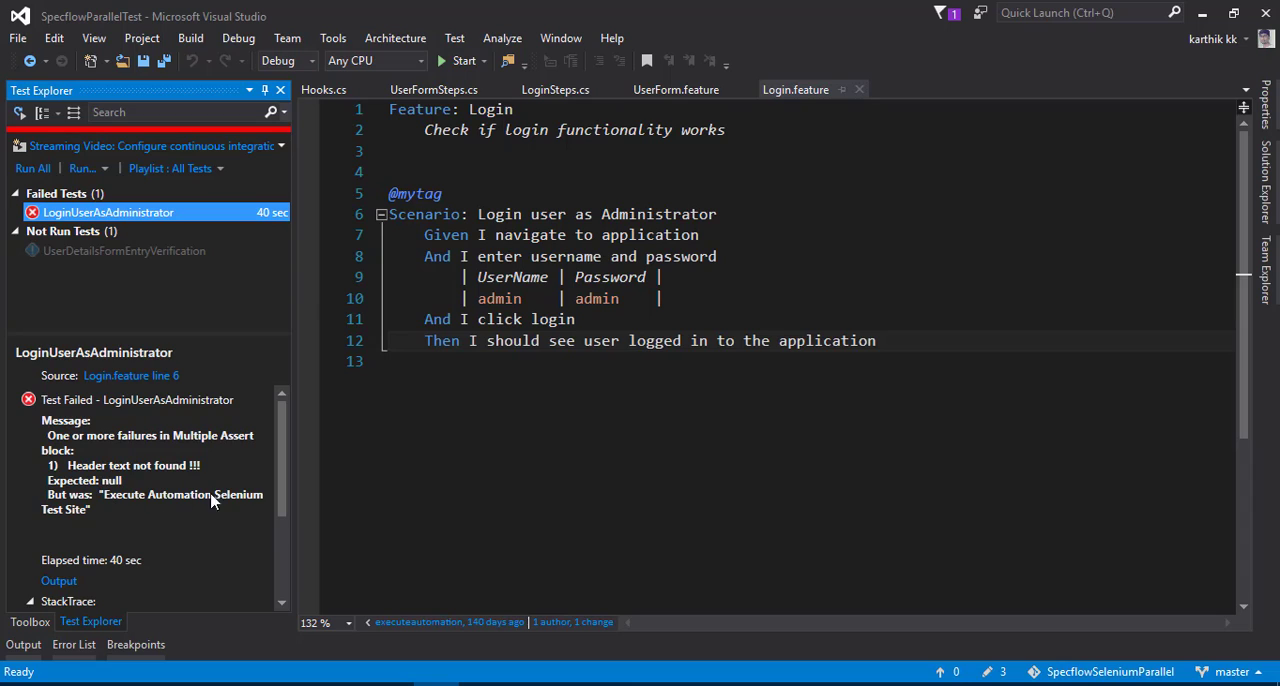
click(540, 364)
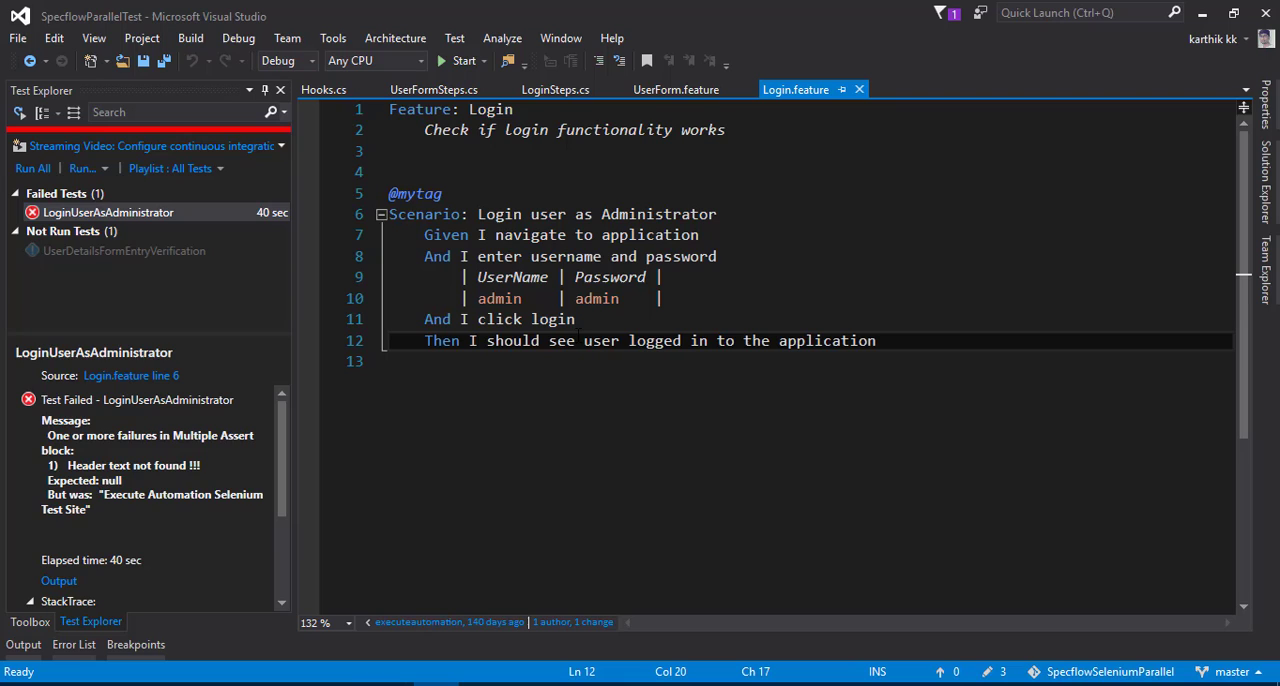
click(556, 88)
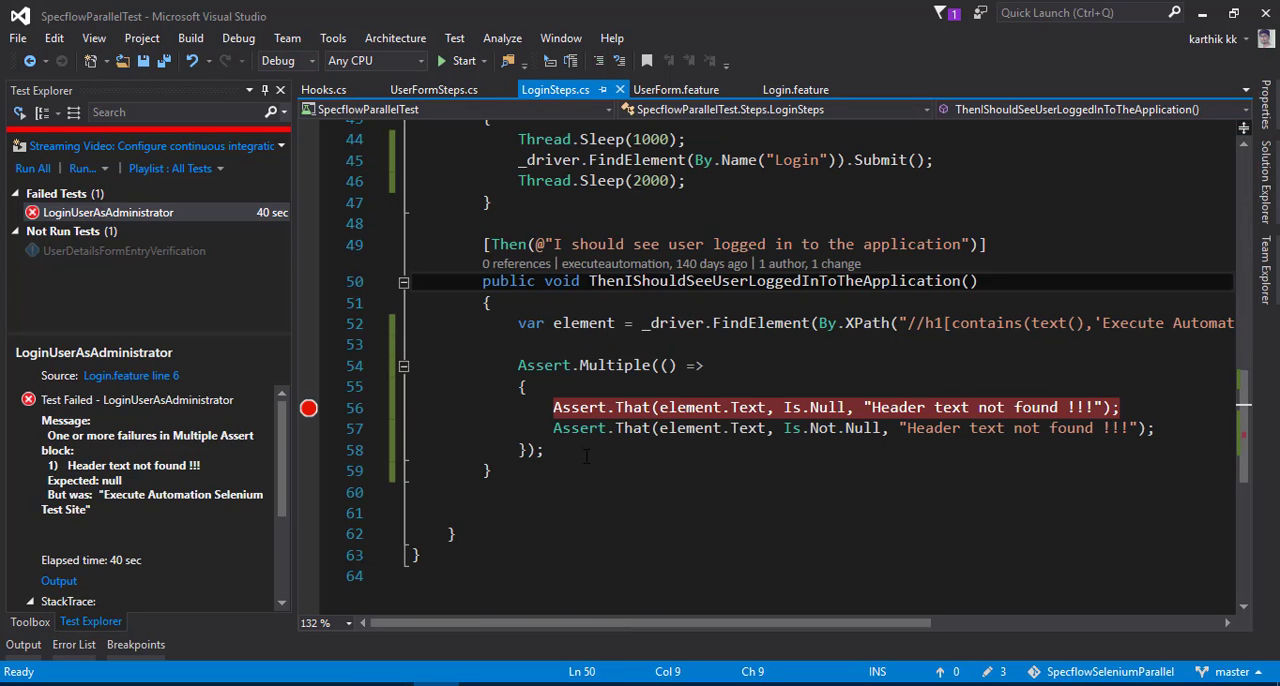
drag(552, 408, 544, 450)
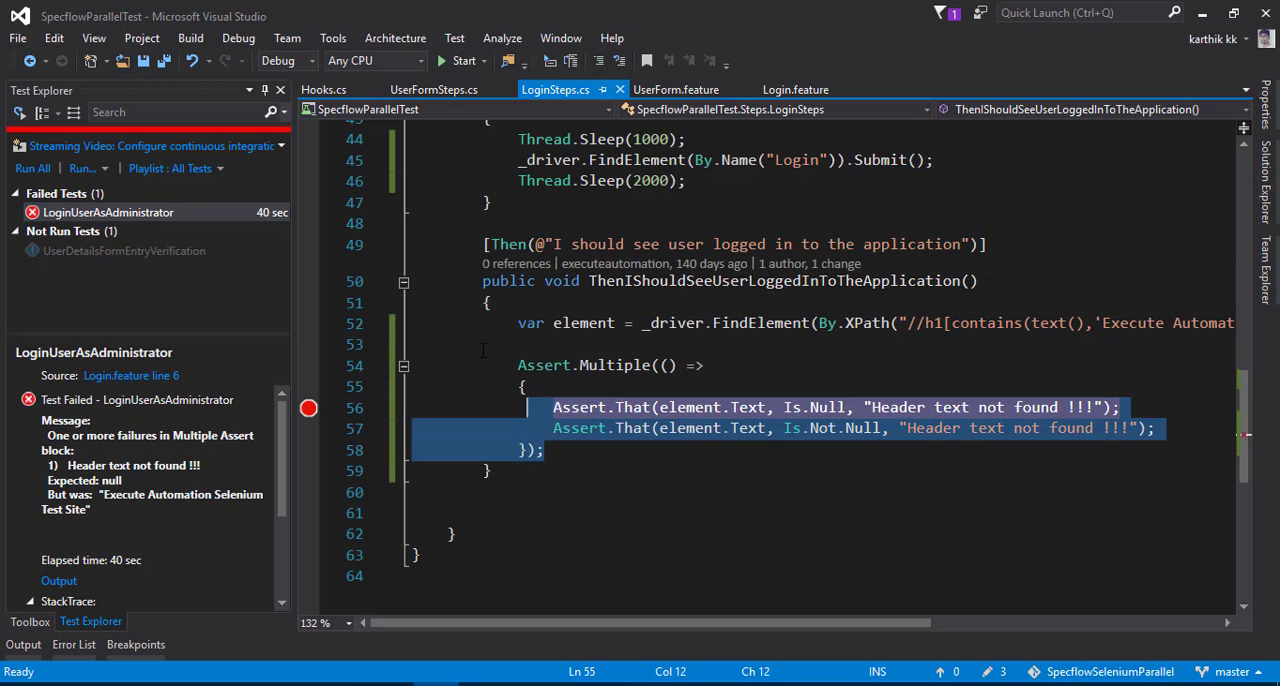